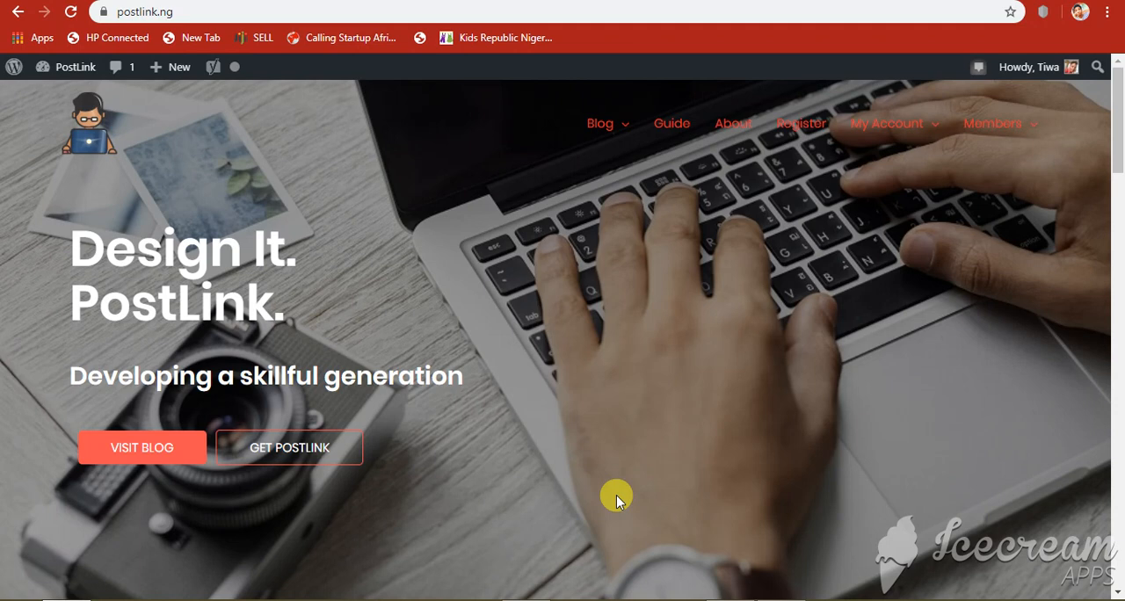
# Scroll down the CNN kids' shows article through its opening paragraphs on coronavirus screen time
pyautogui.scroll(-3)
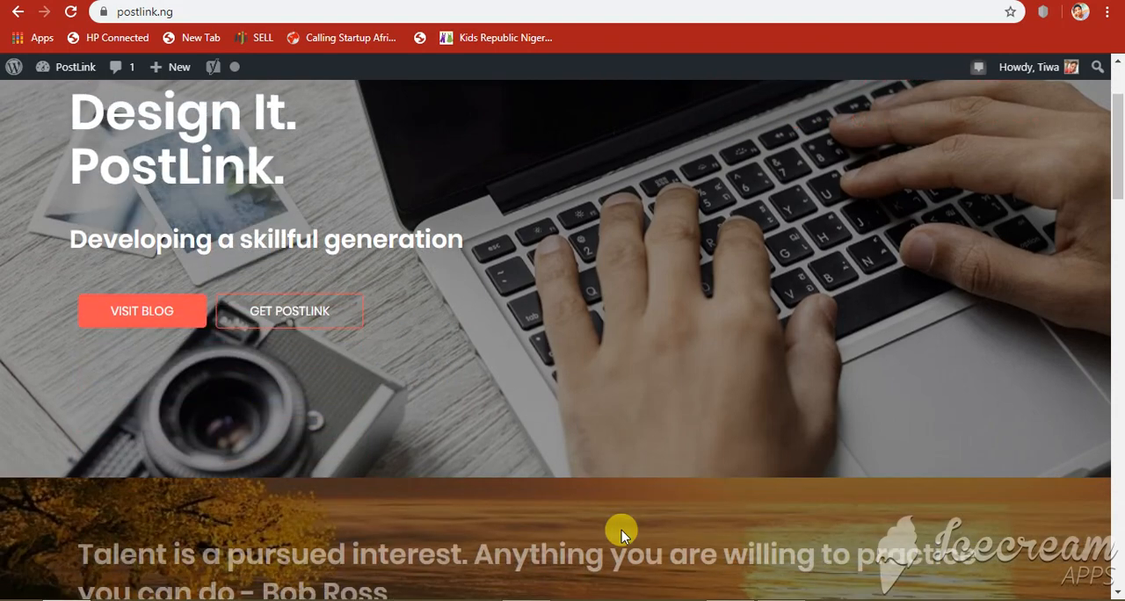
pyautogui.scroll(-3)
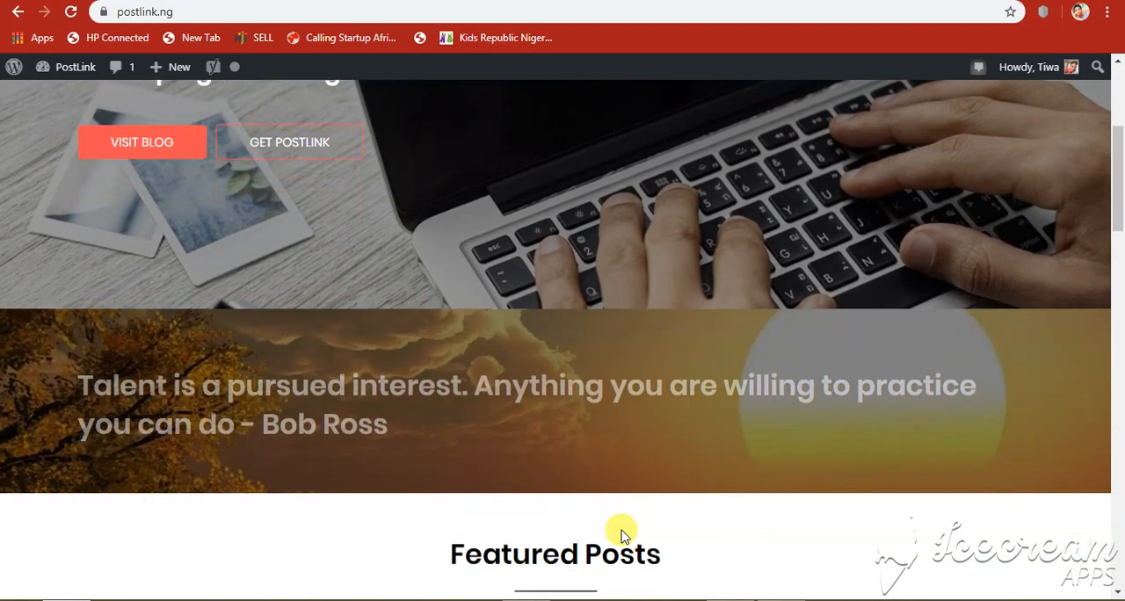
pyautogui.scroll(-3)
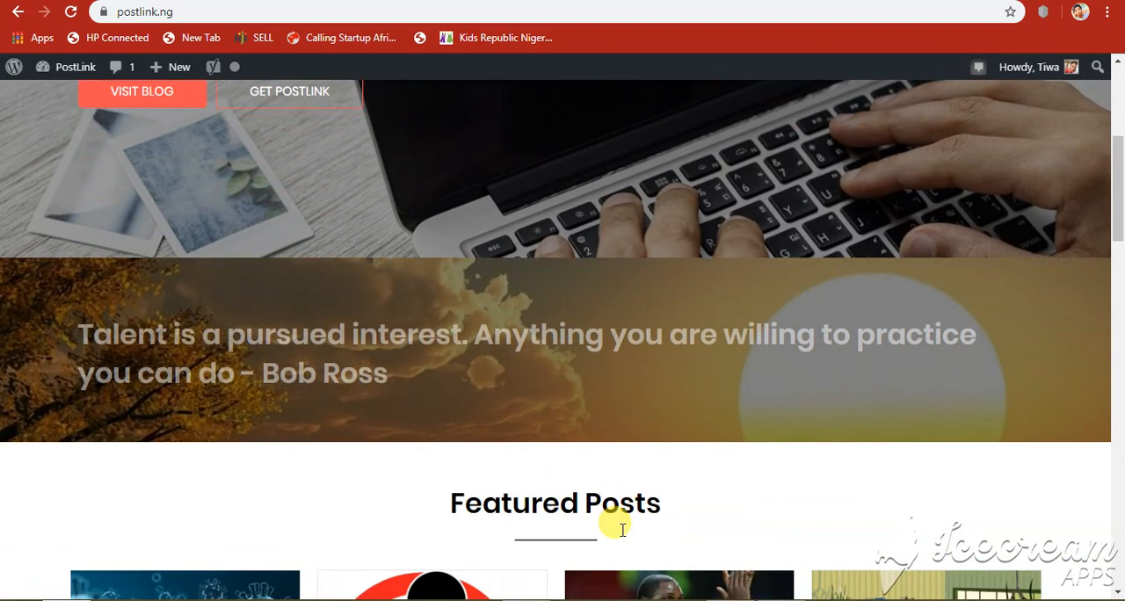
pyautogui.scroll(-3)
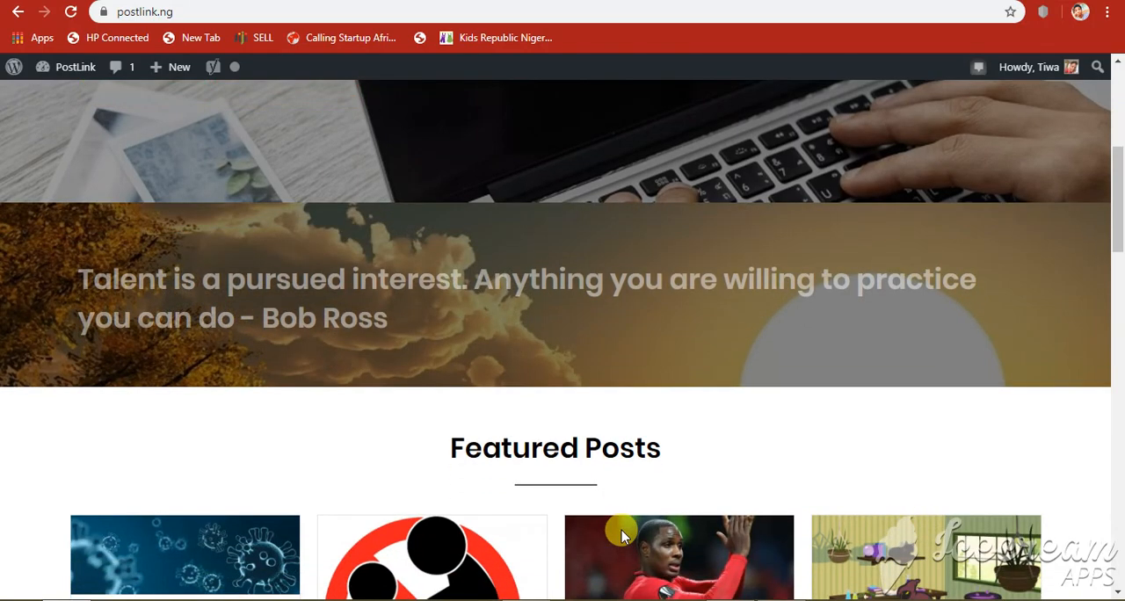
pyautogui.scroll(-3)
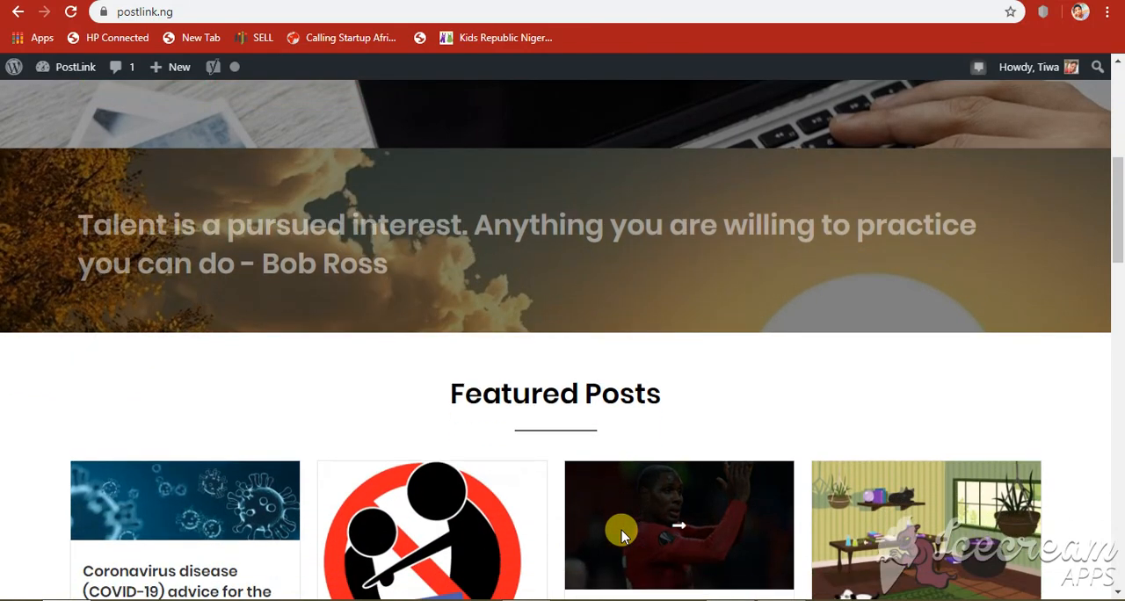
pyautogui.scroll(-3)
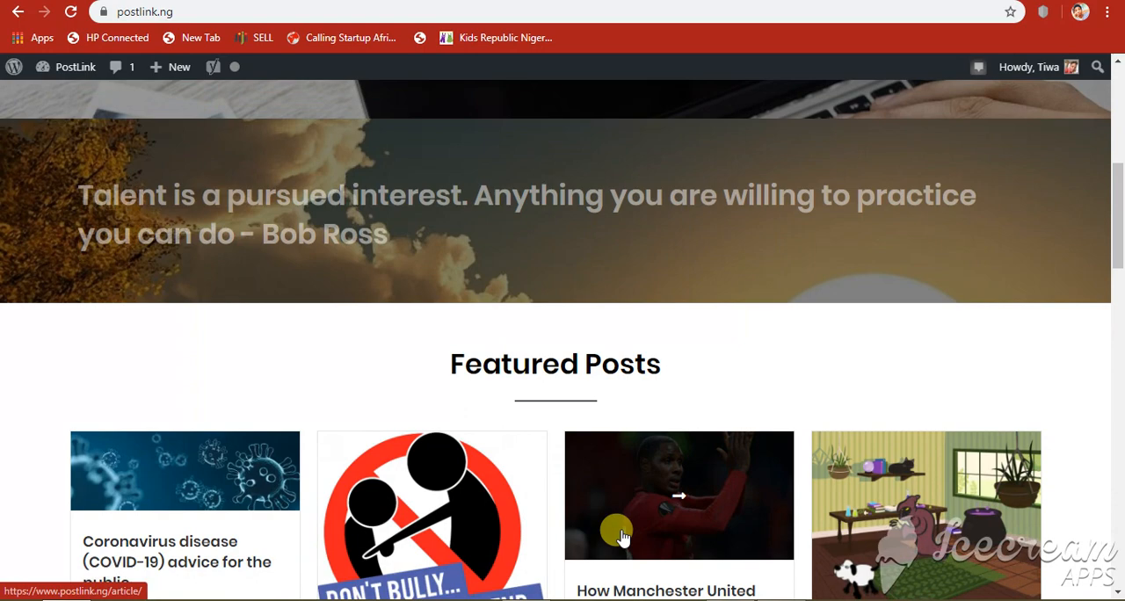
pyautogui.scroll(-3)
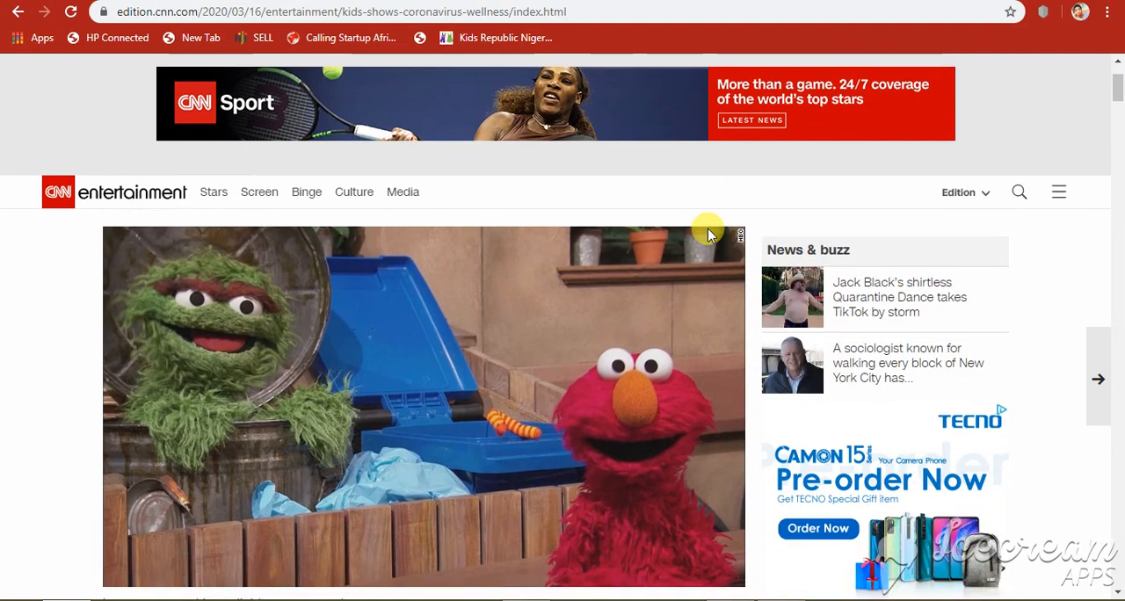
pyautogui.scroll(-3)
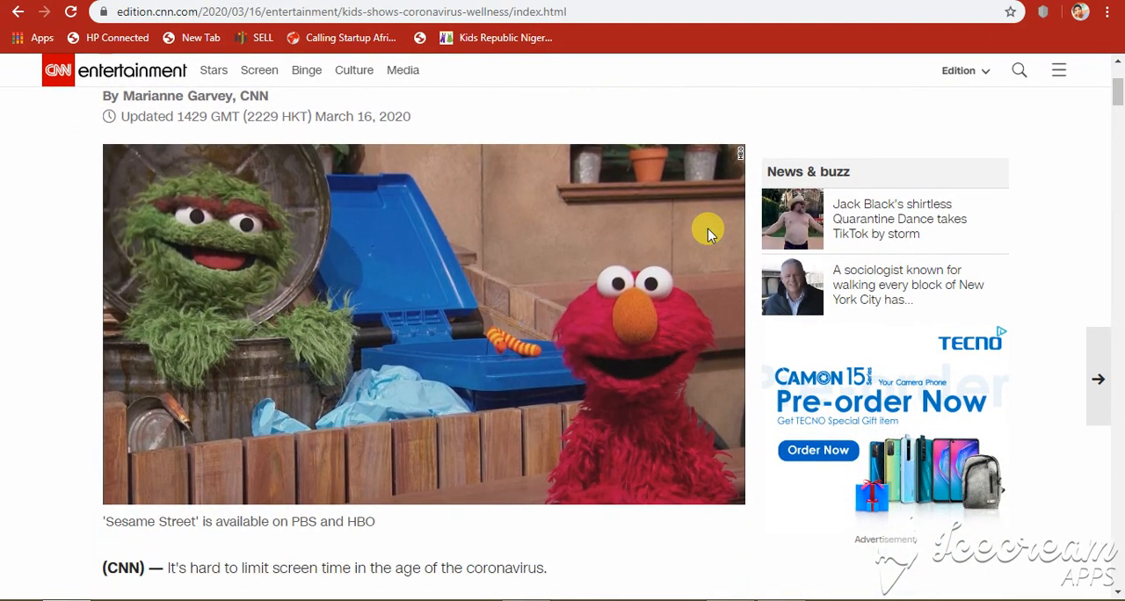
pyautogui.scroll(-3)
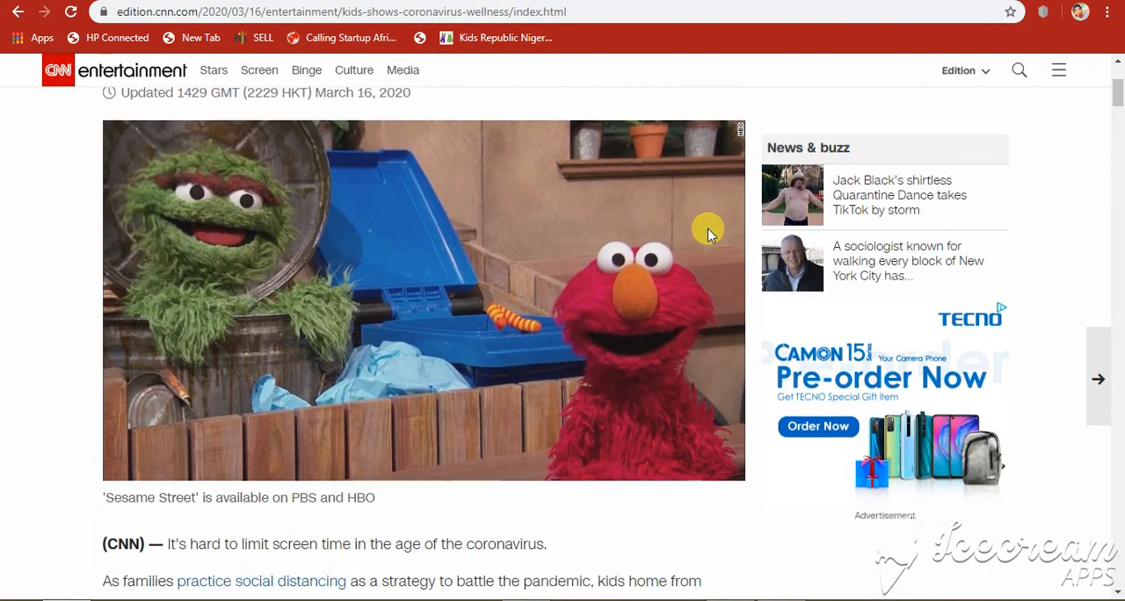
pyautogui.scroll(-3)
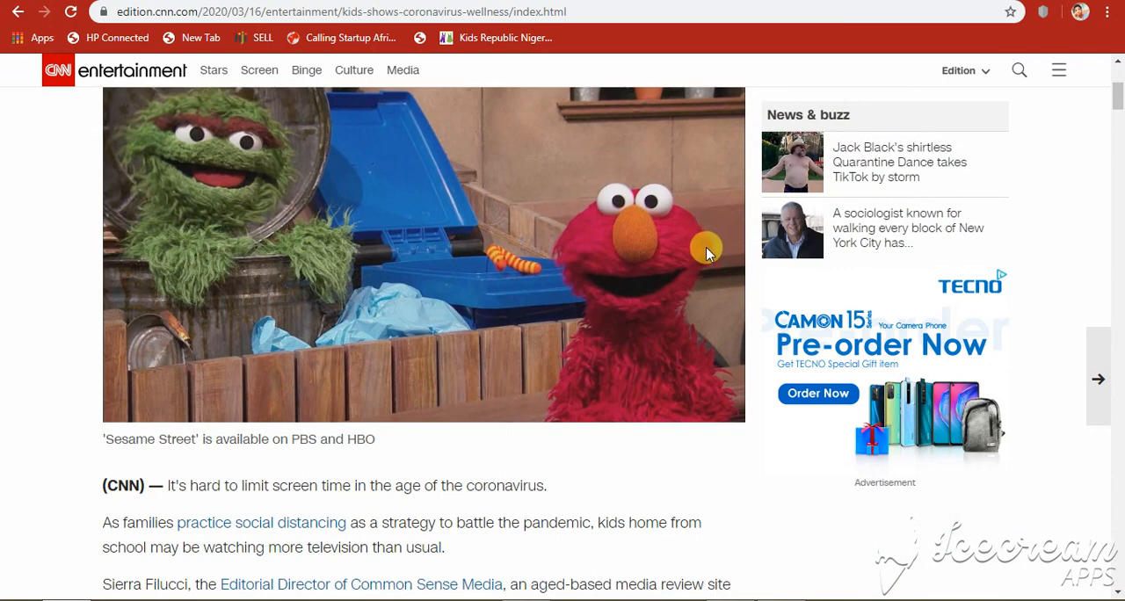
pyautogui.moveTo(630, 246)
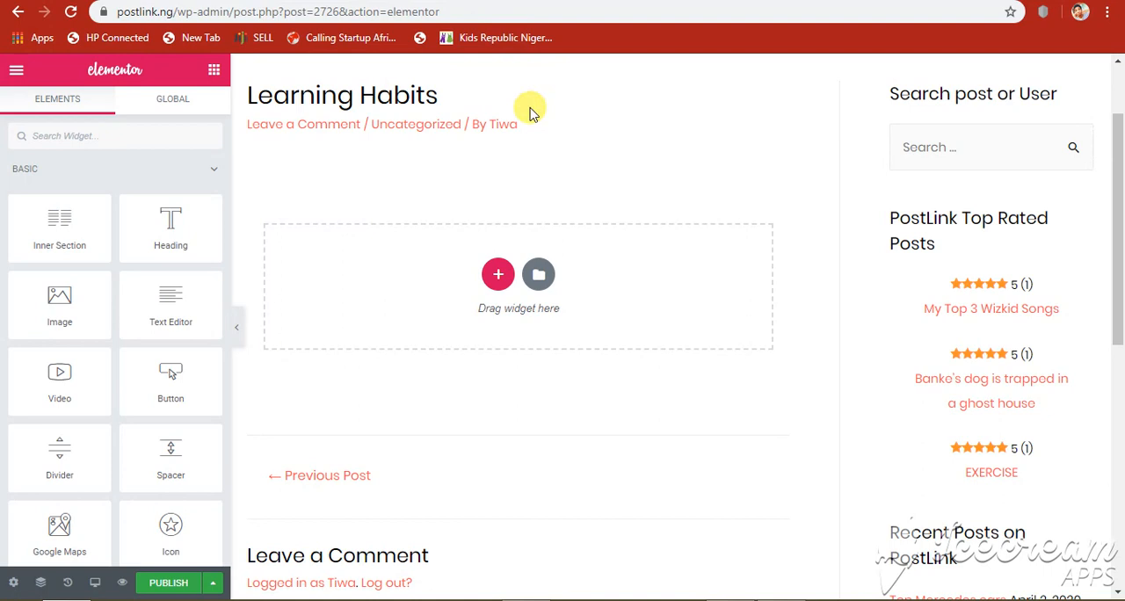
pyautogui.moveTo(443, 211)
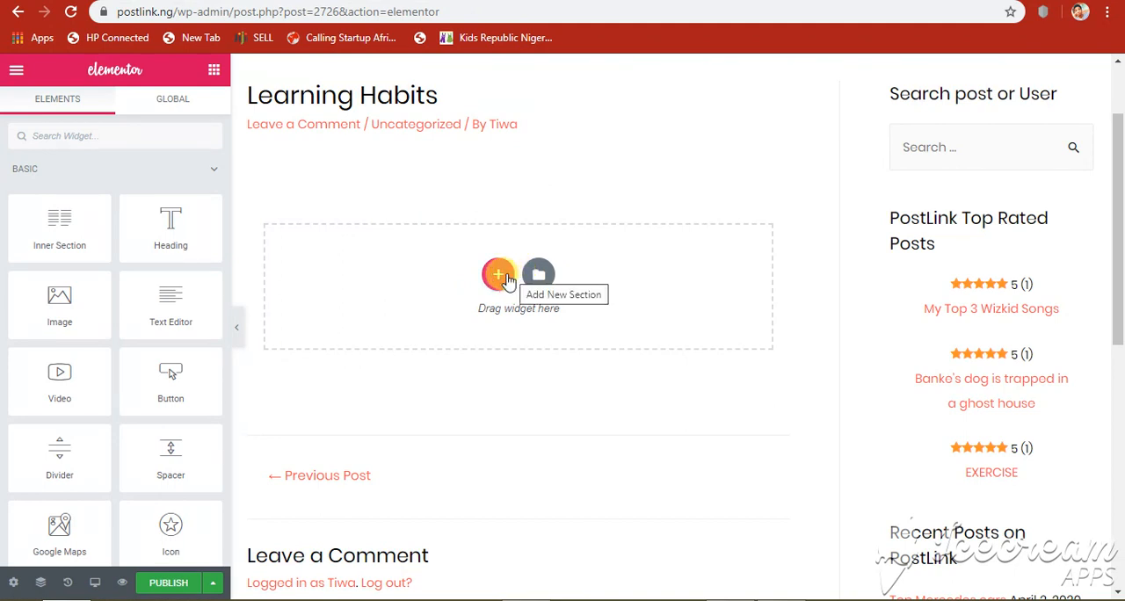
# Add a new section to the Learning Habits post with a single-column structure
pyautogui.click(500, 275)
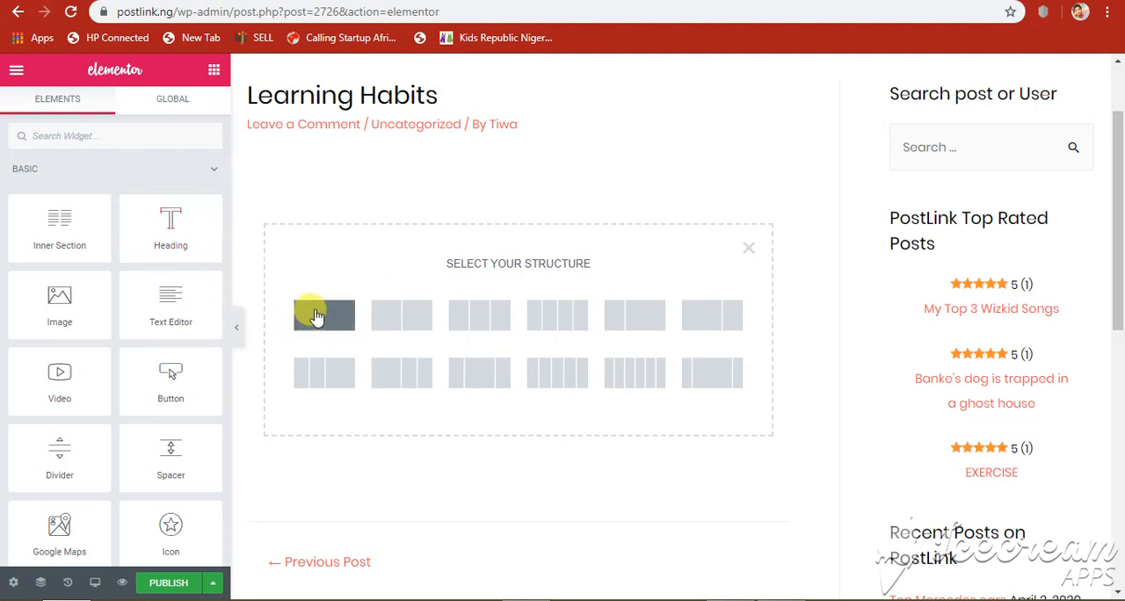
pyautogui.click(323, 314)
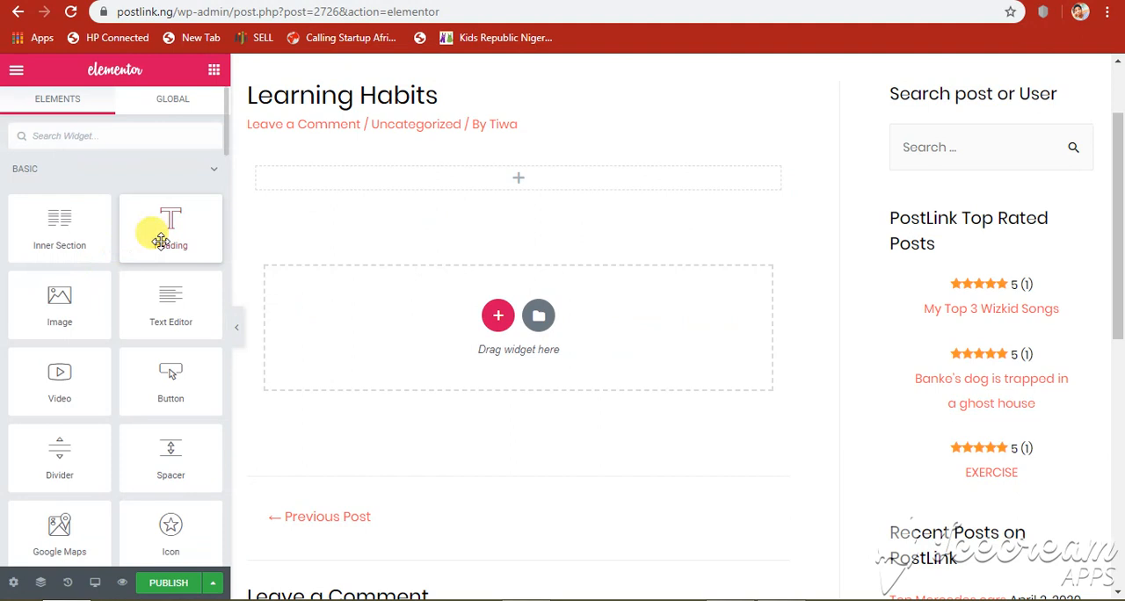
# Place Heading, Text Editor and Image widgets into the section from the Elements panel
pyautogui.moveTo(171, 228); pyautogui.dragTo(516, 178)
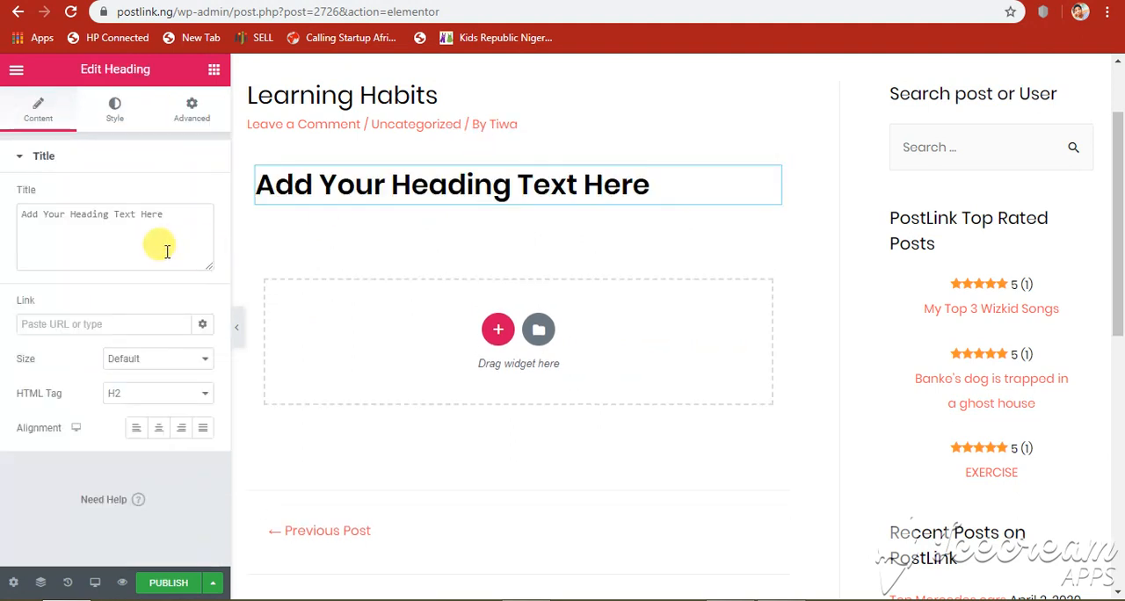
pyautogui.click(450, 185)
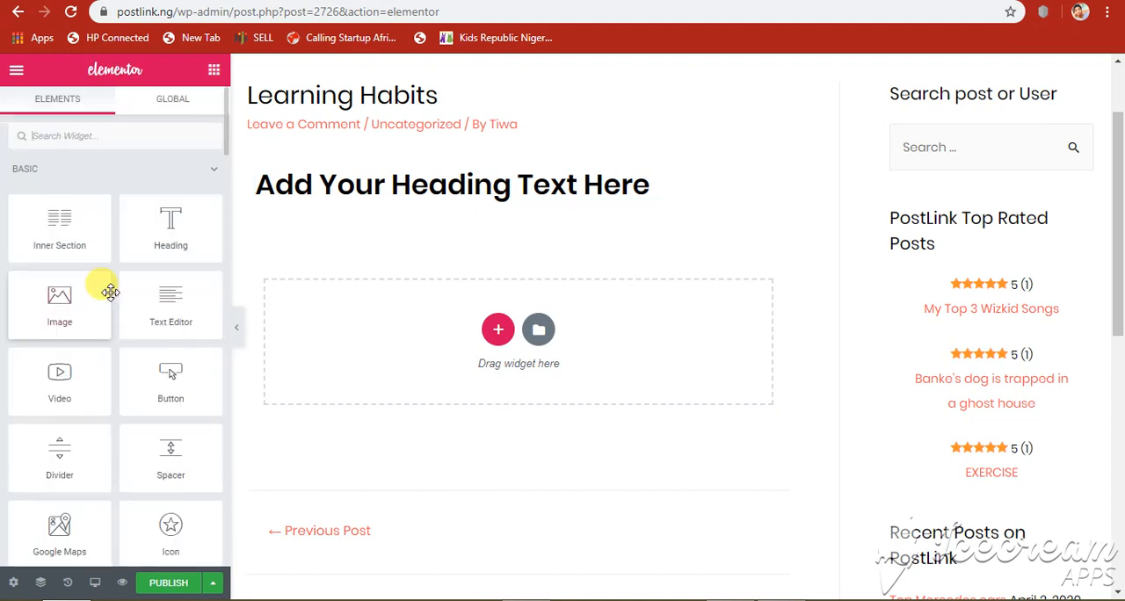
pyautogui.moveTo(154, 313)
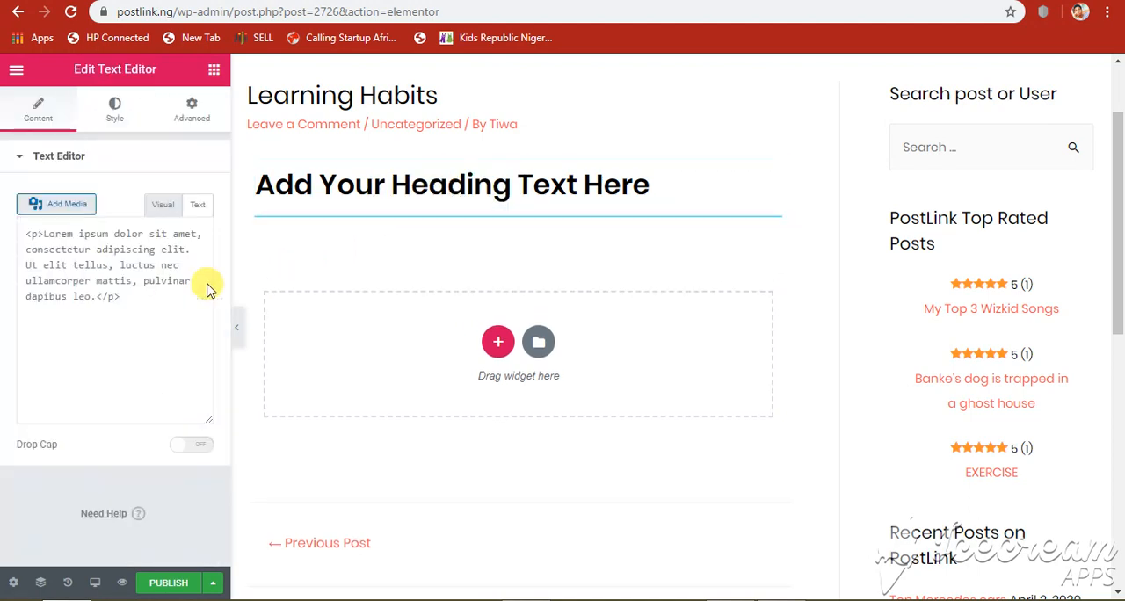
pyautogui.click(162, 204)
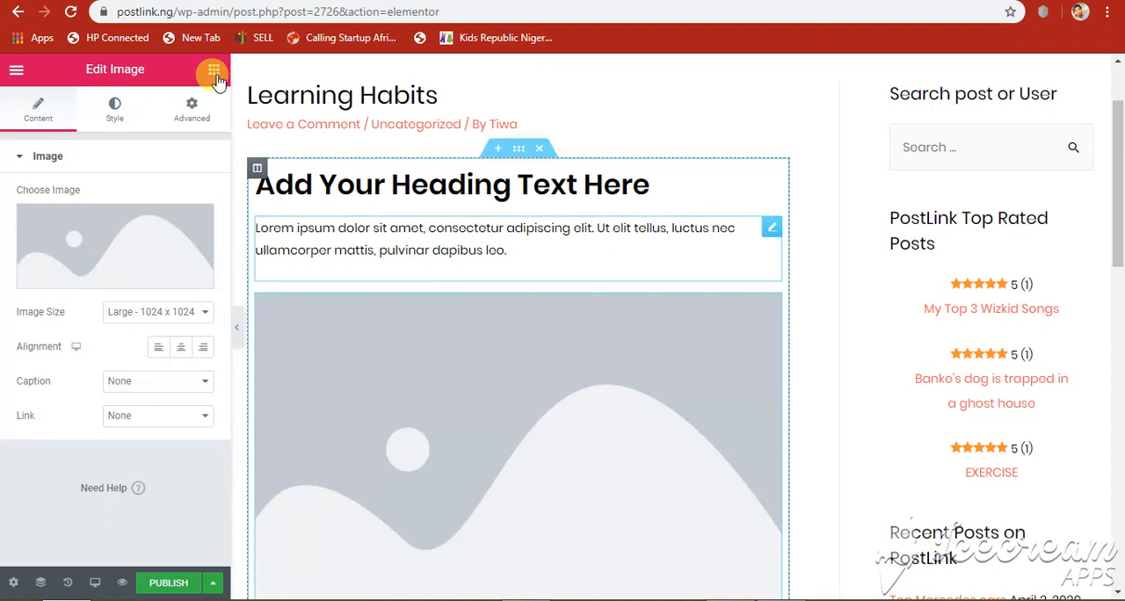
pyautogui.click(213, 70)
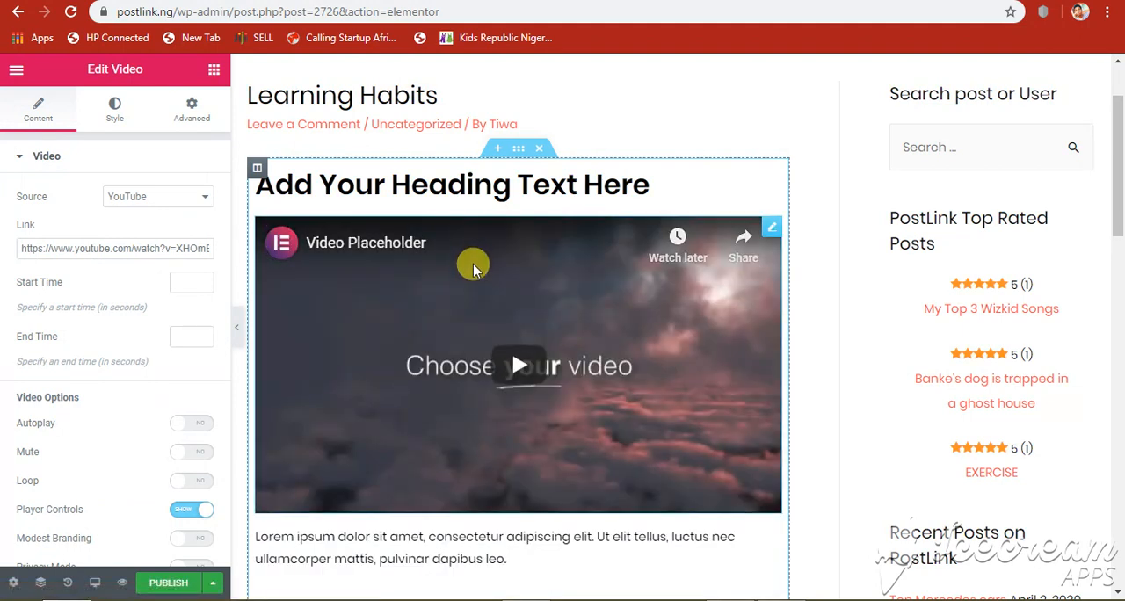
pyautogui.moveTo(474, 284)
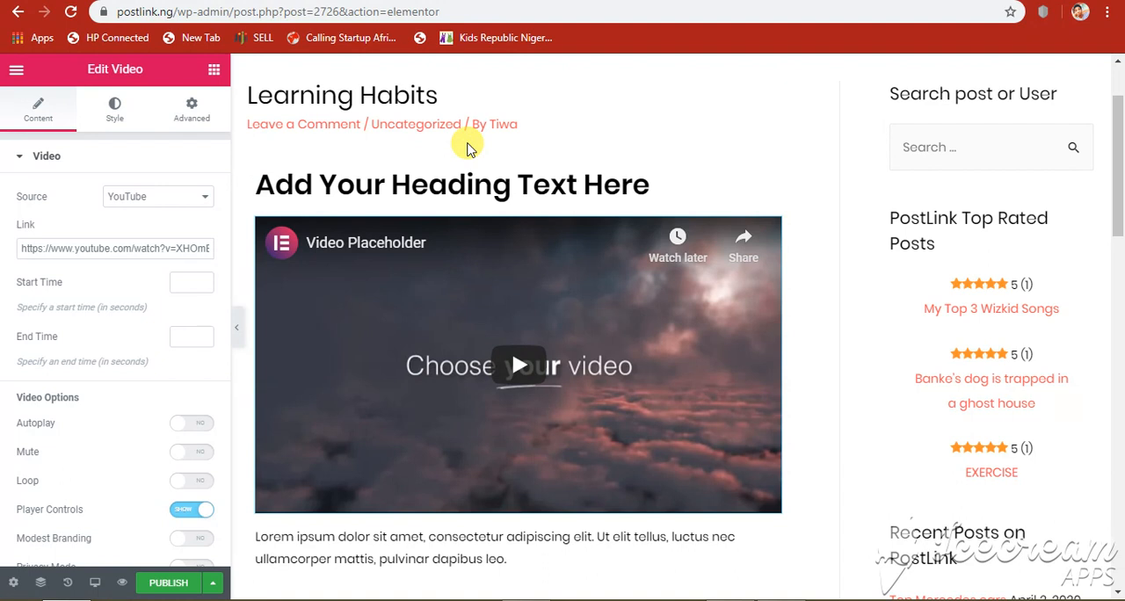
# Add a Video widget under the heading with YouTube as source and the default link
pyautogui.click(483, 172)
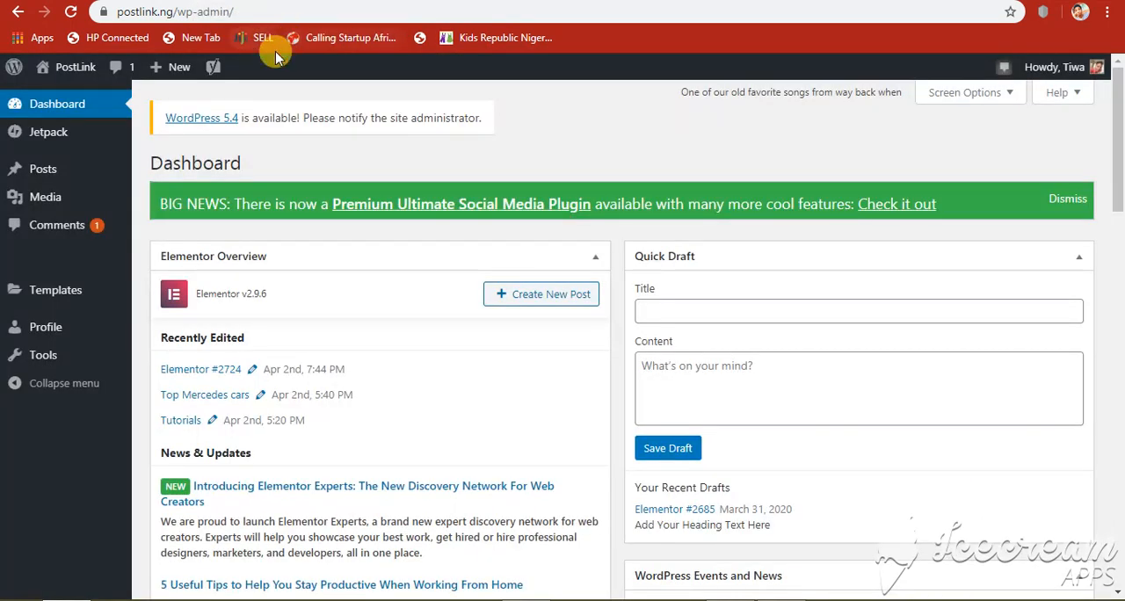
pyautogui.moveTo(56, 225)
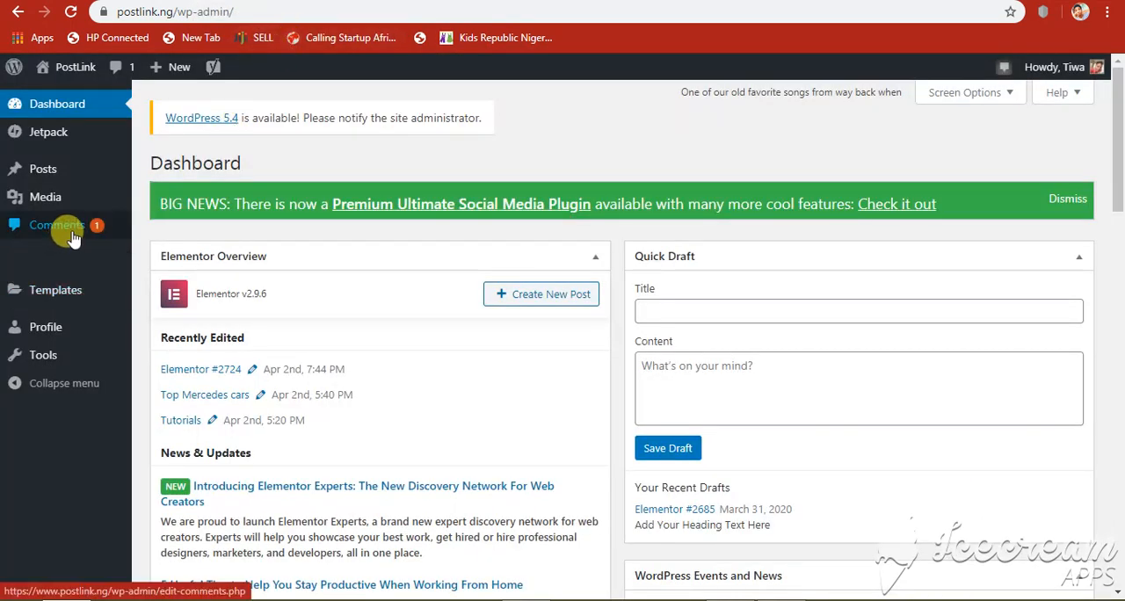
pyautogui.moveTo(74, 67)
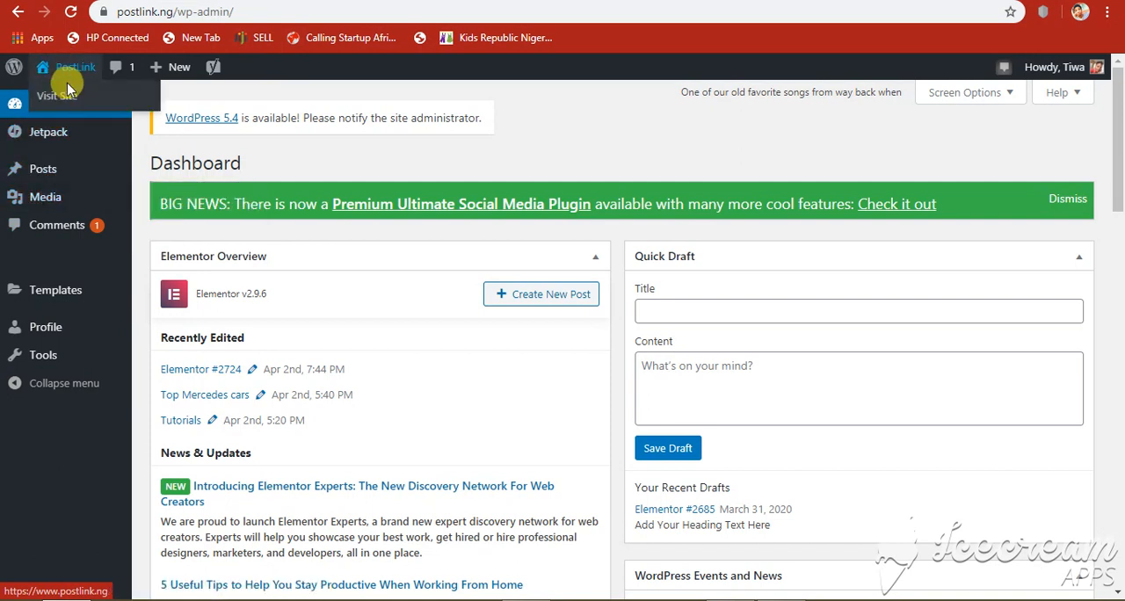
pyautogui.moveTo(61, 211)
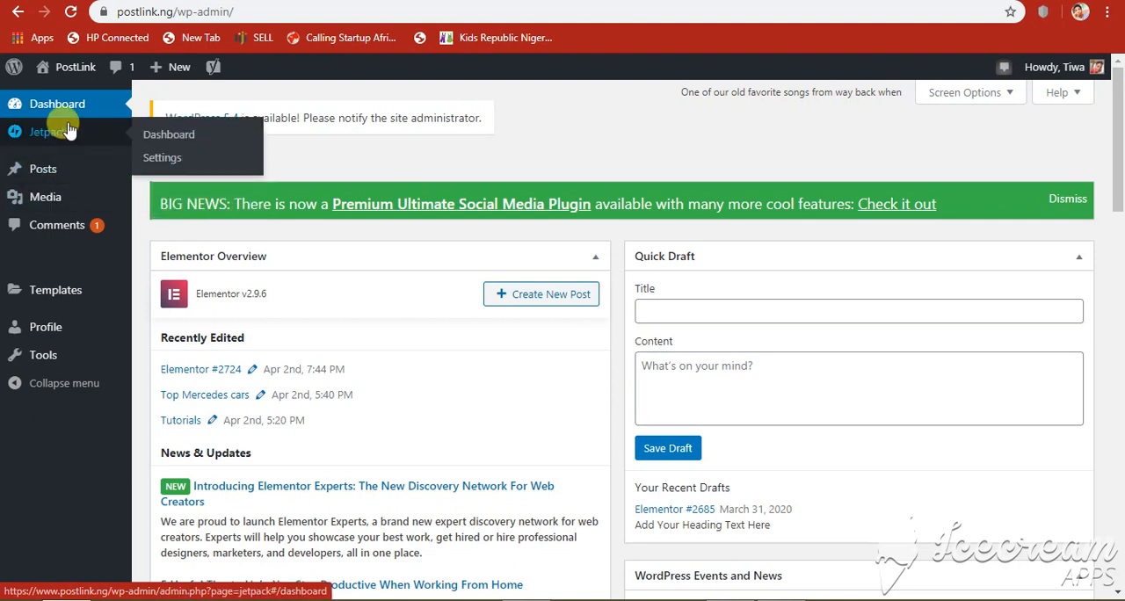
pyautogui.moveTo(42, 168)
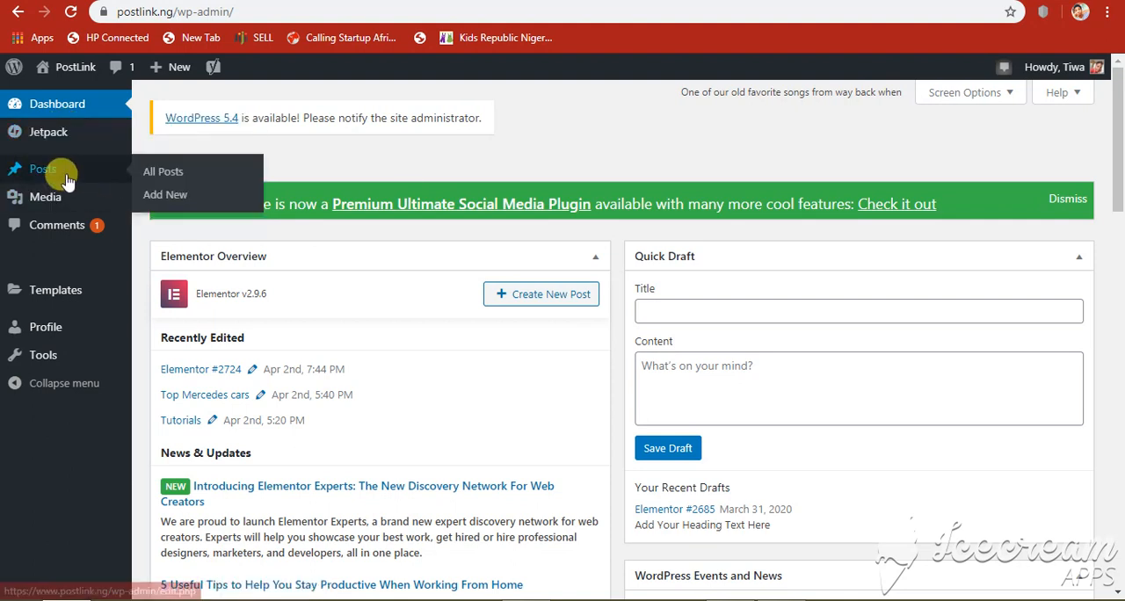
pyautogui.moveTo(165, 195)
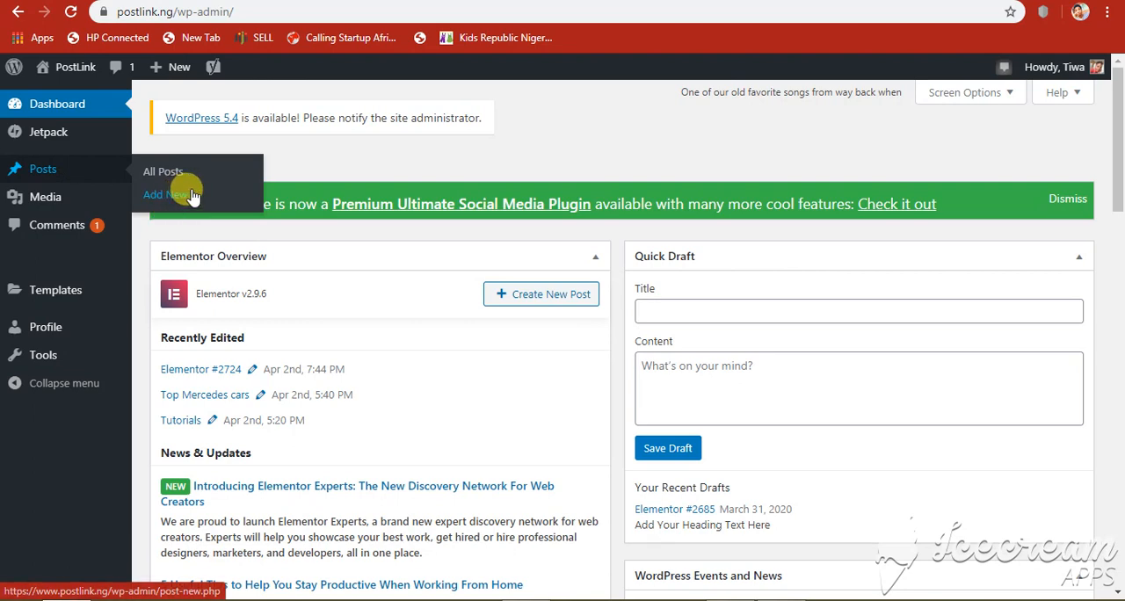
pyautogui.moveTo(158, 79)
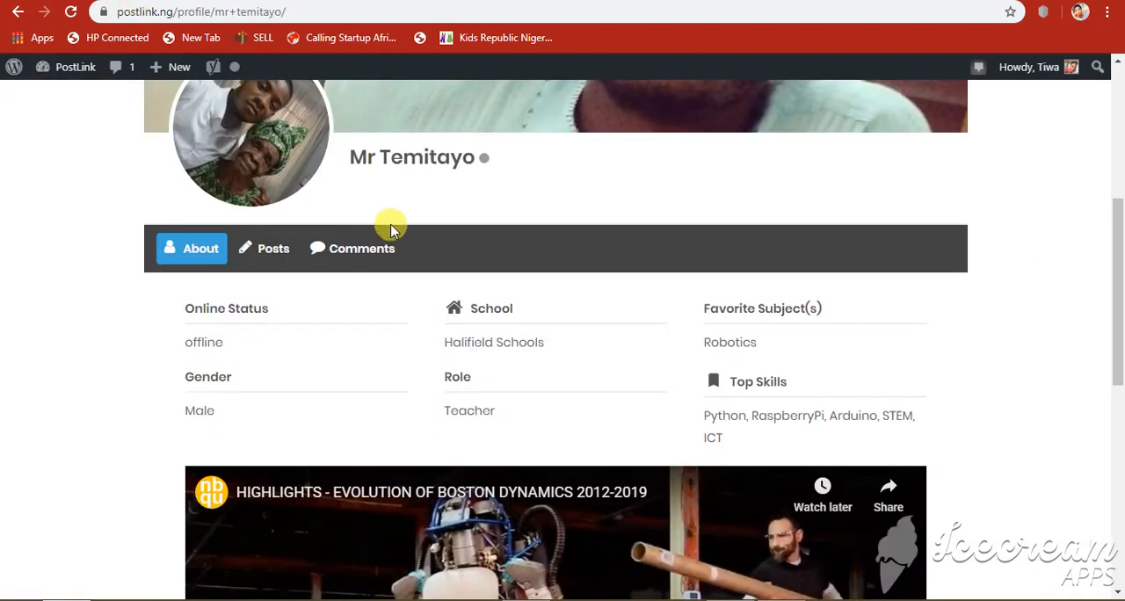
pyautogui.scroll(3)
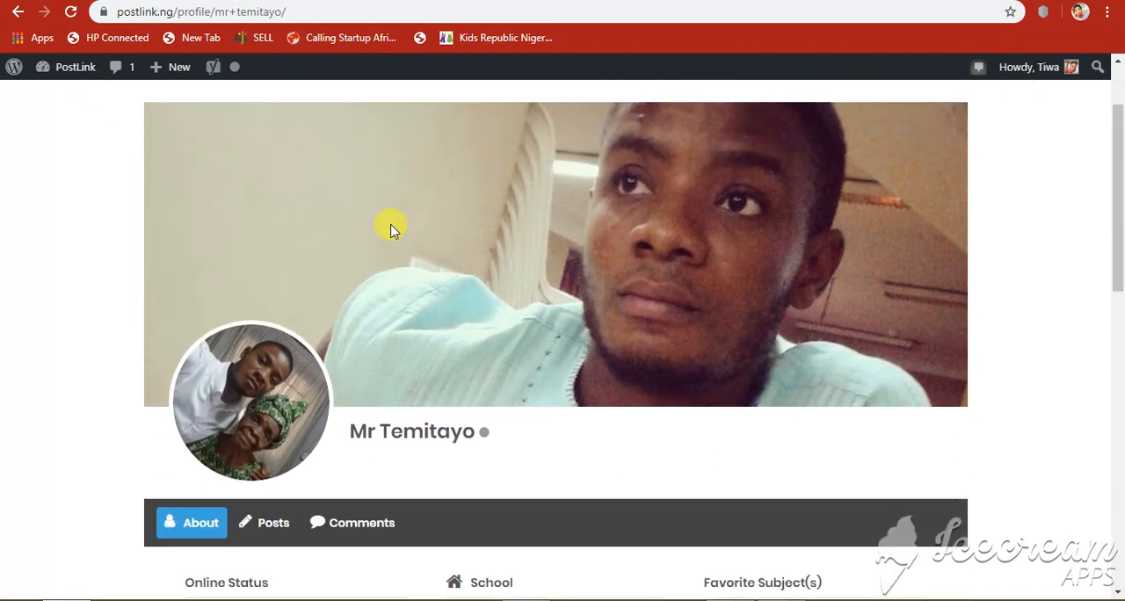
pyautogui.scroll(-3)
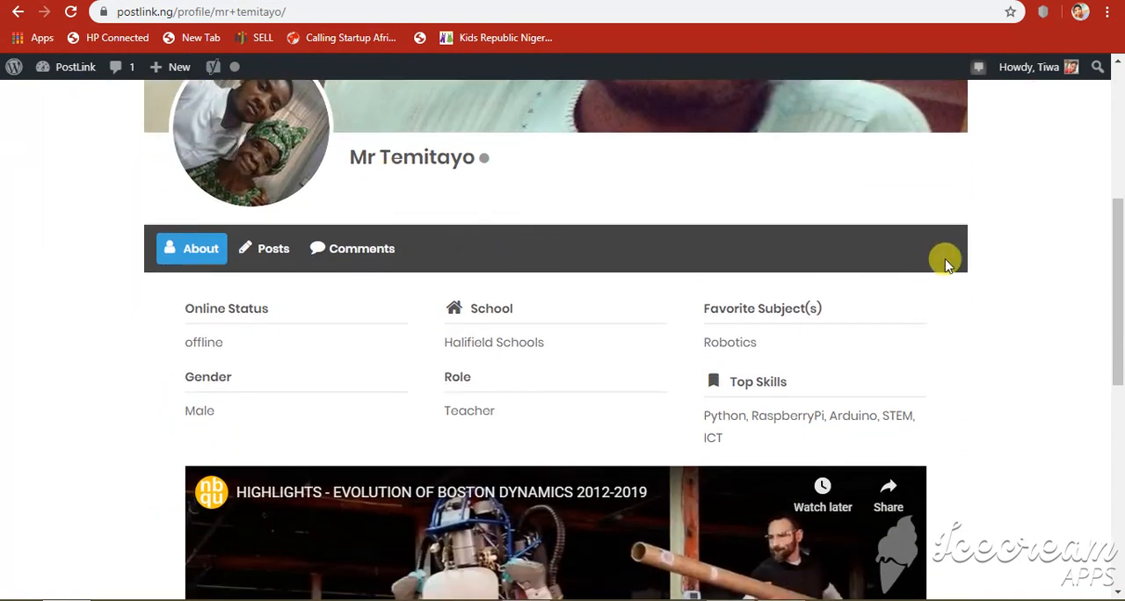
pyautogui.moveTo(506, 325)
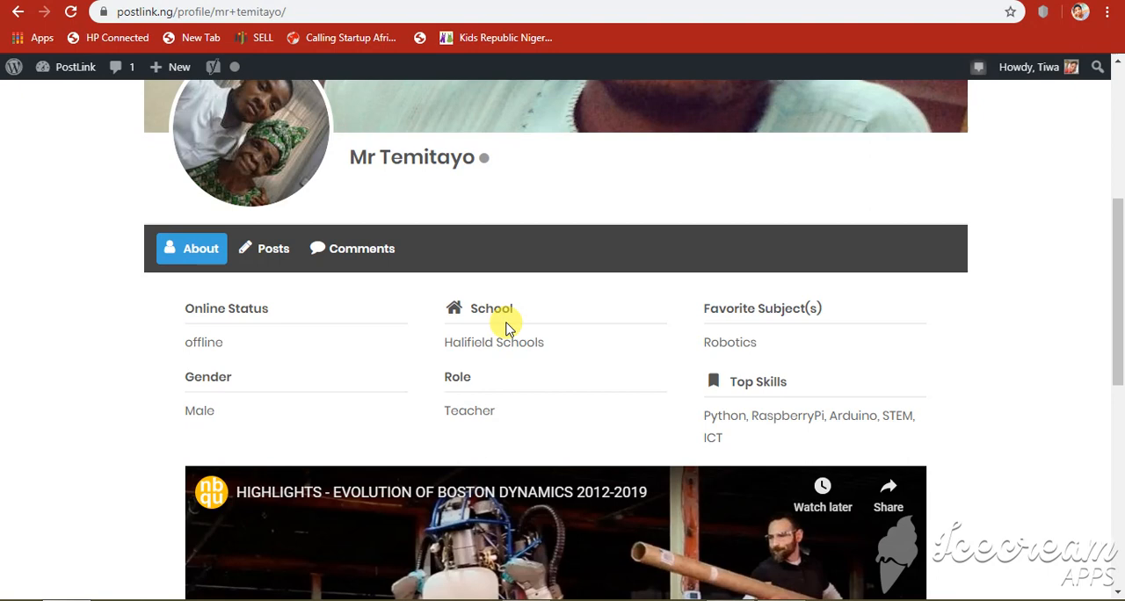
pyautogui.moveTo(564, 350)
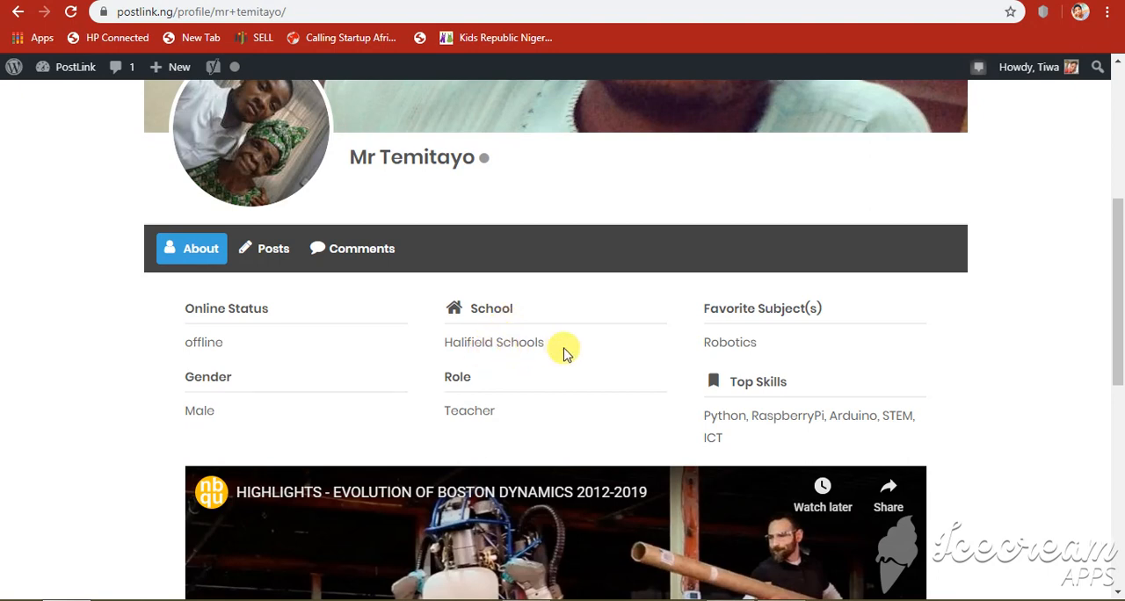
pyautogui.moveTo(615, 358)
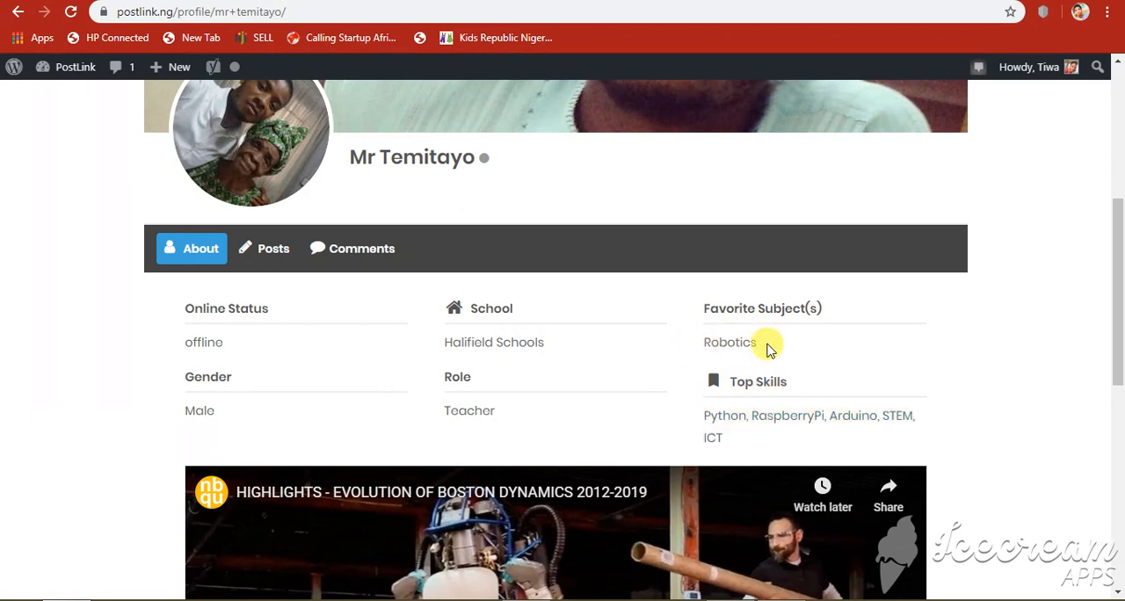
pyautogui.moveTo(752, 415)
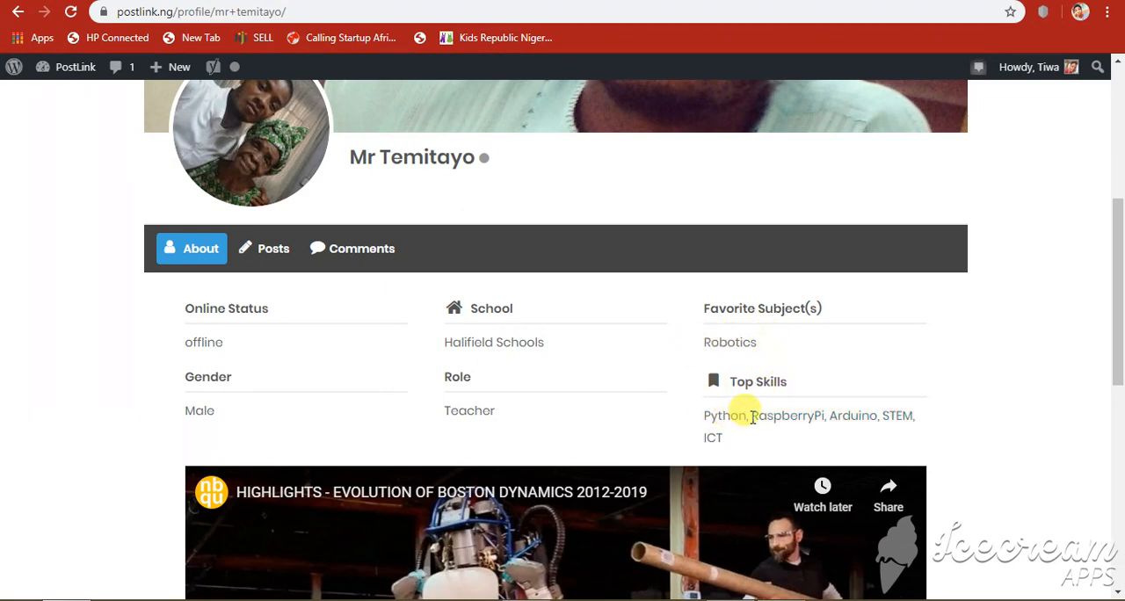
pyautogui.scroll(-3)
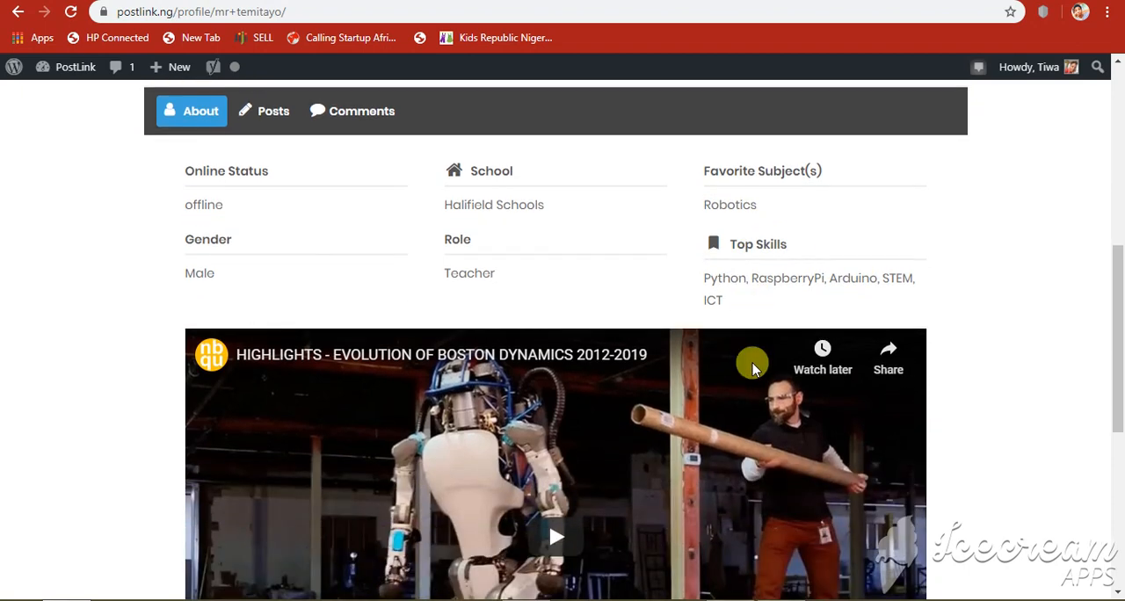
pyautogui.moveTo(506, 279)
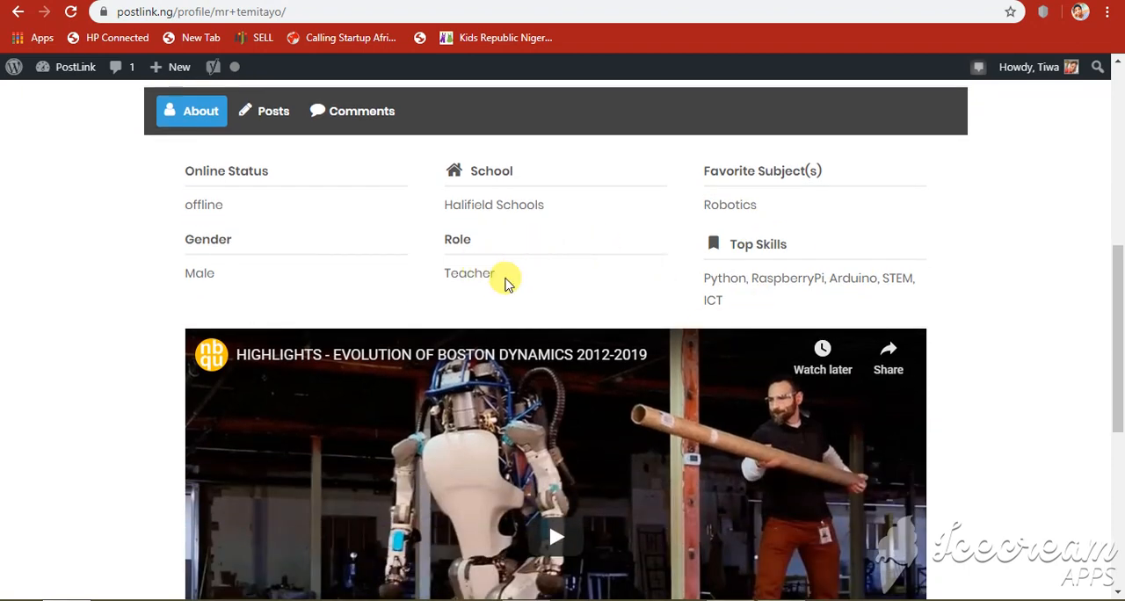
pyautogui.scroll(-3)
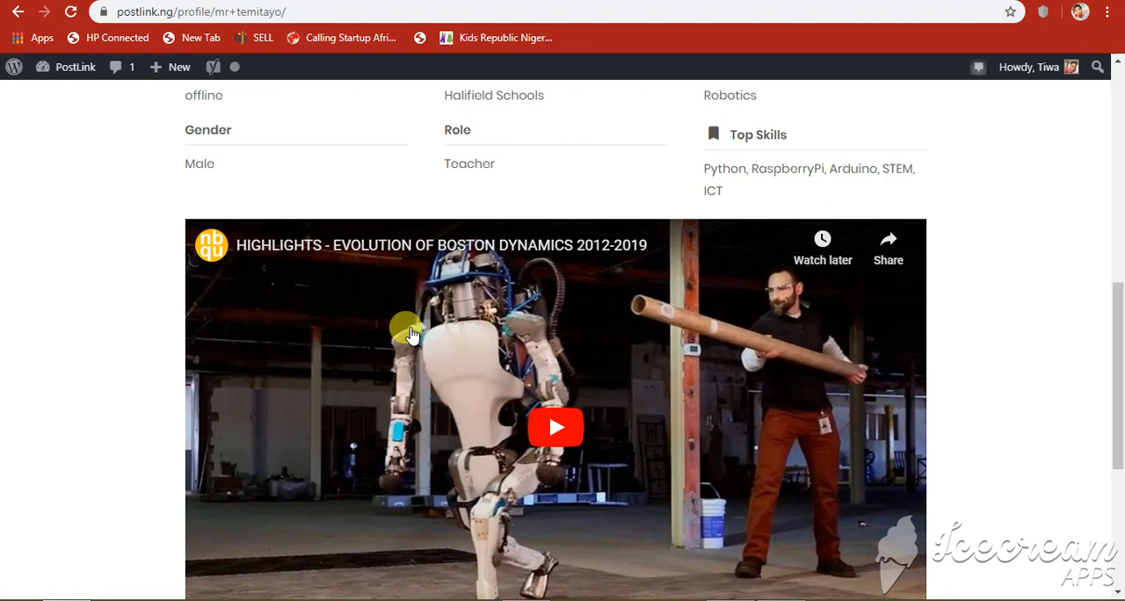
# Scroll back up to the profile header with cover photo, avatar and About tabs
pyautogui.scroll(-3)
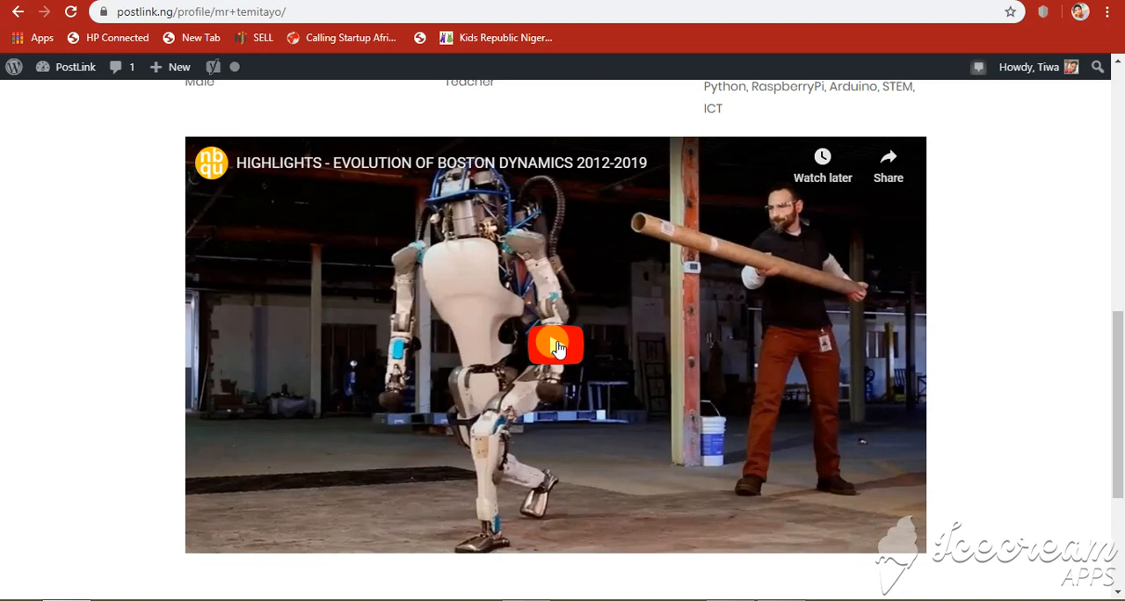
pyautogui.moveTo(598, 334)
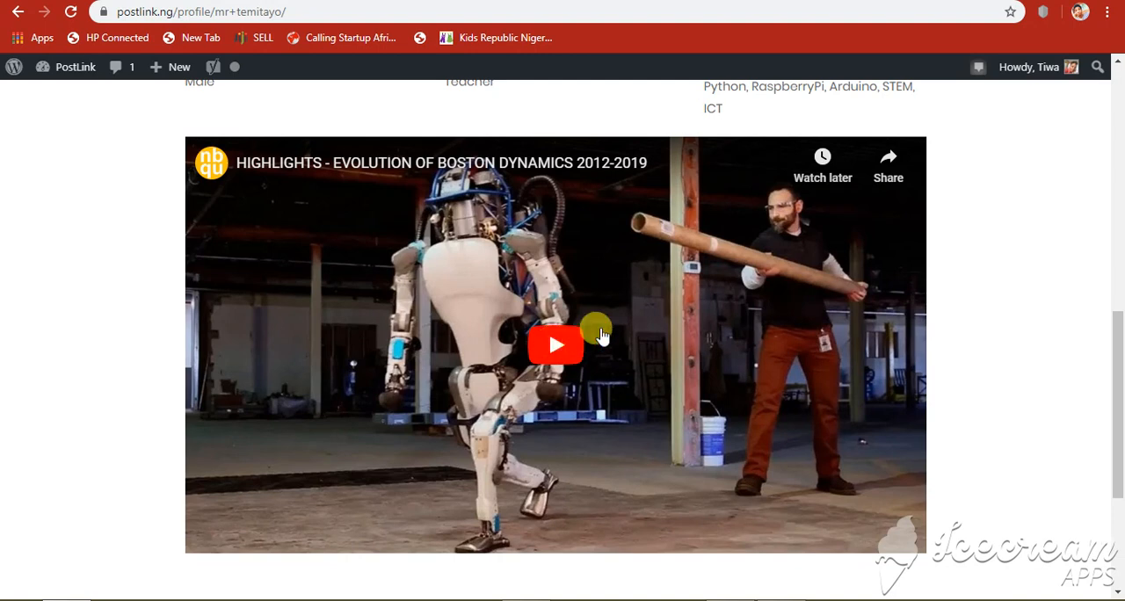
pyautogui.moveTo(506, 343)
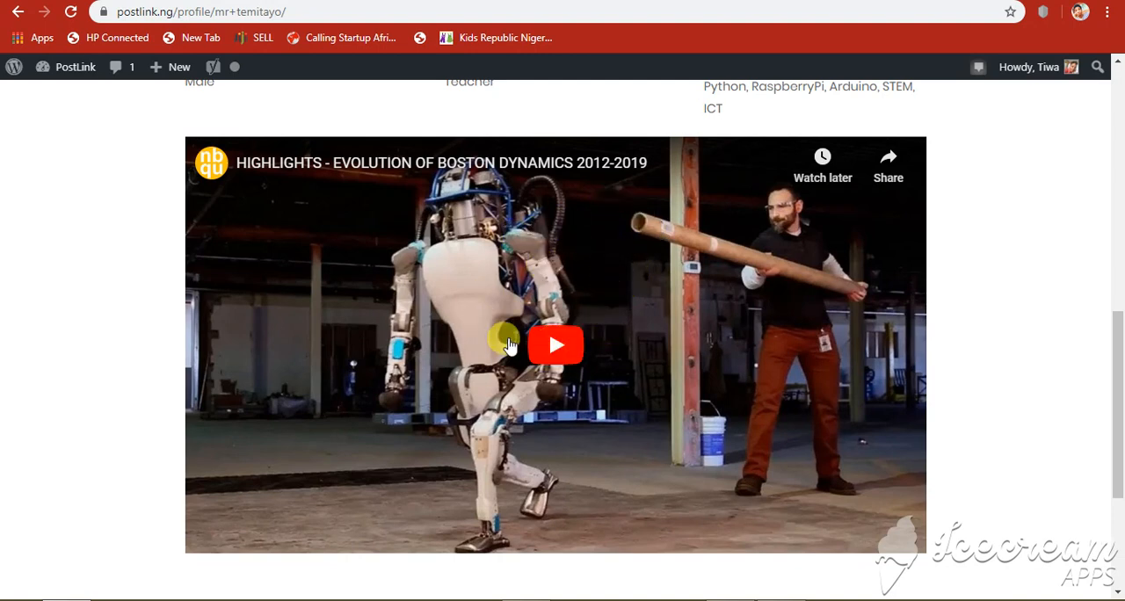
pyautogui.moveTo(478, 367)
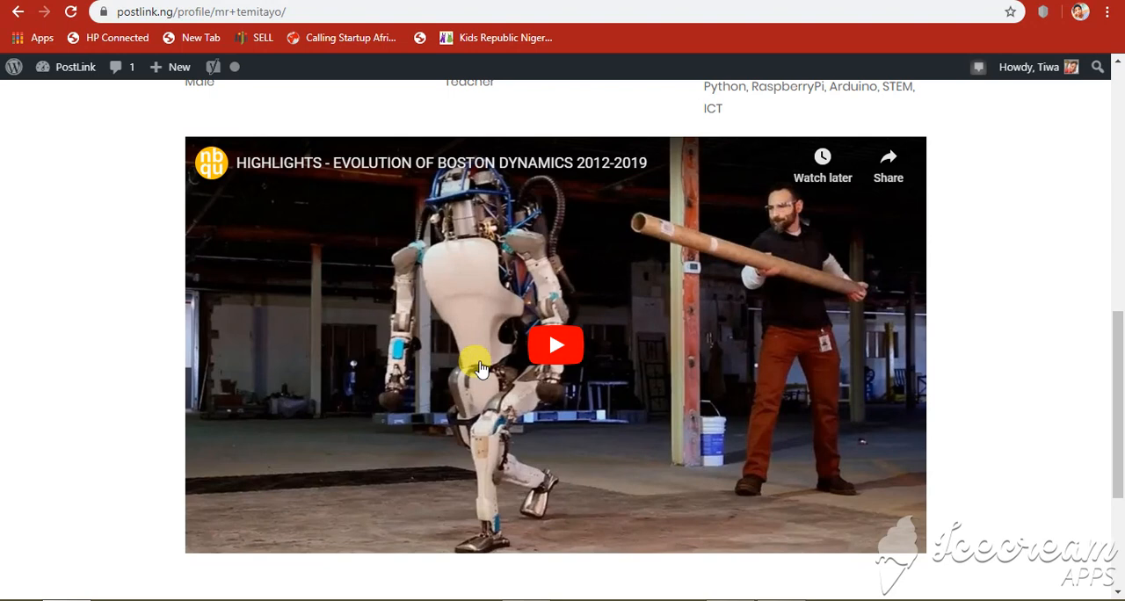
pyautogui.moveTo(527, 383)
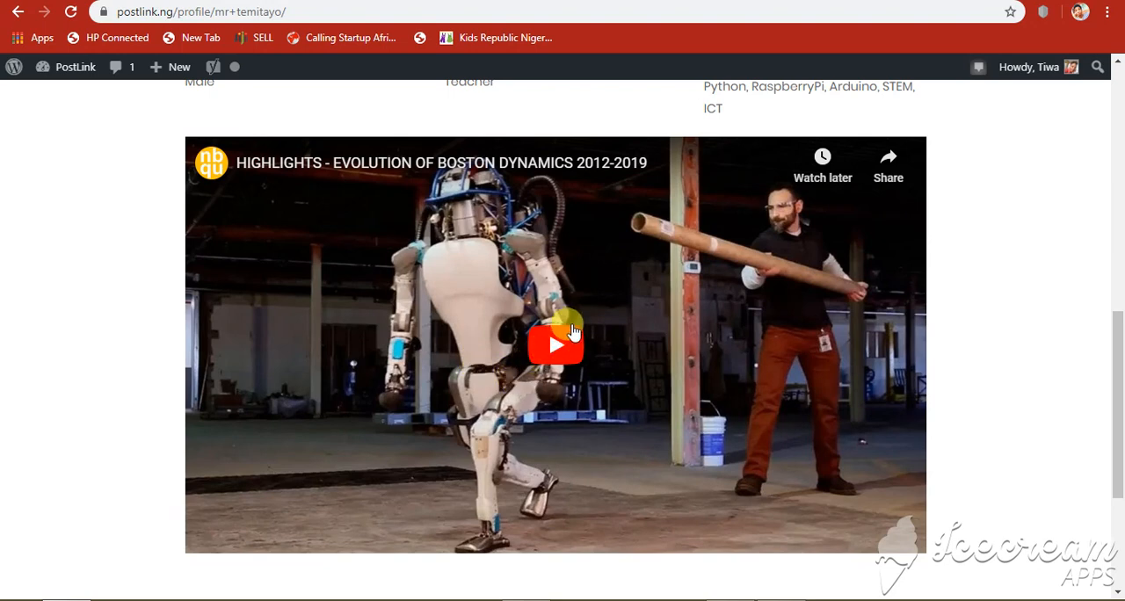
pyautogui.moveTo(612, 388)
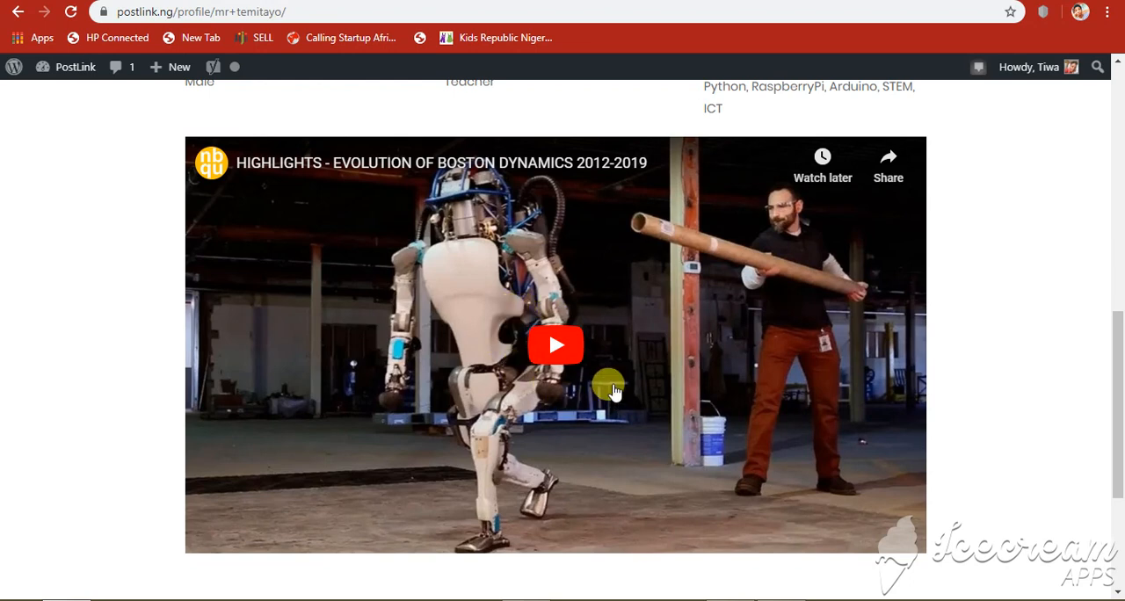
pyautogui.moveTo(576, 401)
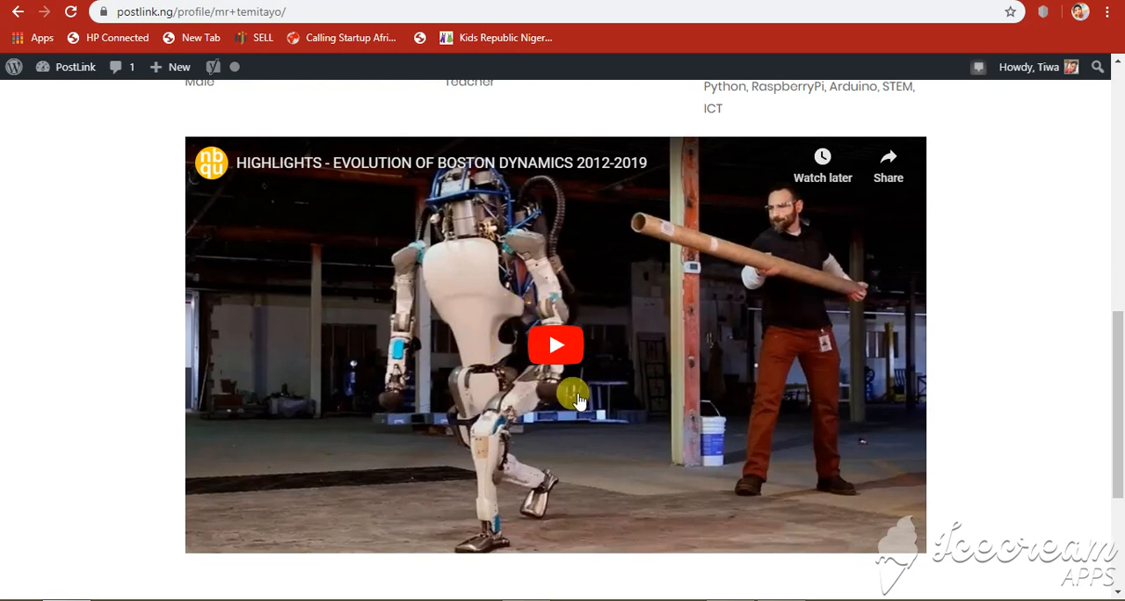
pyautogui.scroll(3)
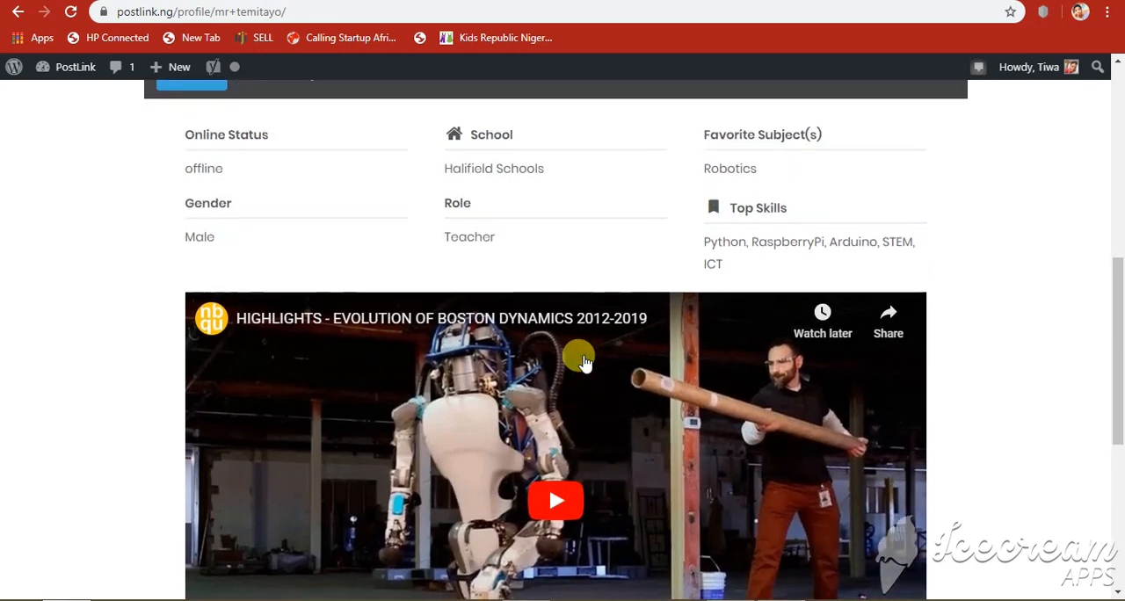
pyautogui.scroll(3)
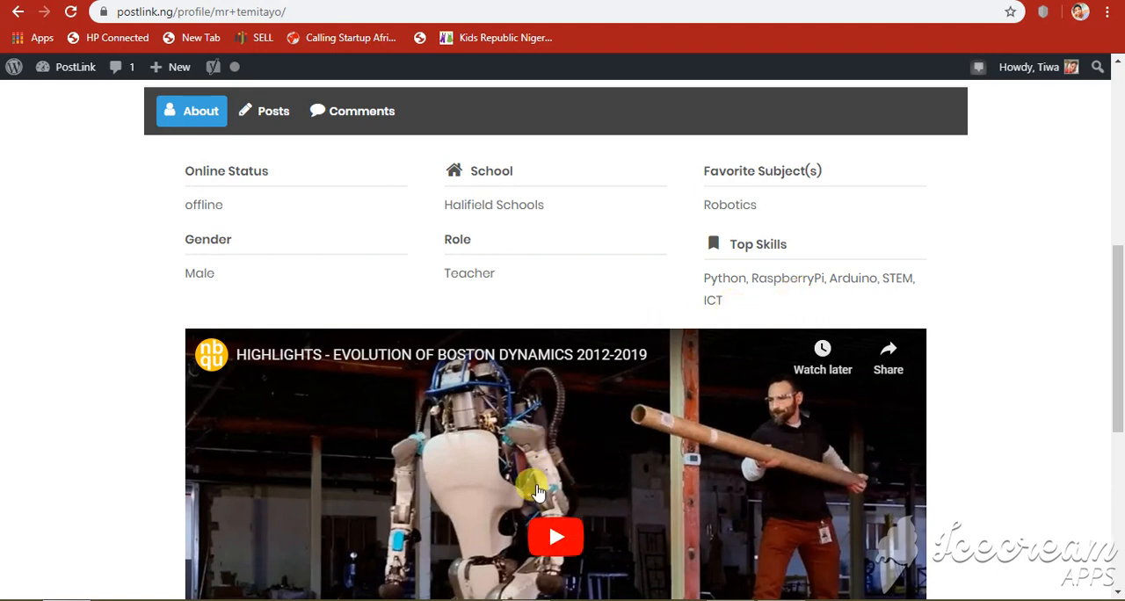
pyautogui.moveTo(456, 502)
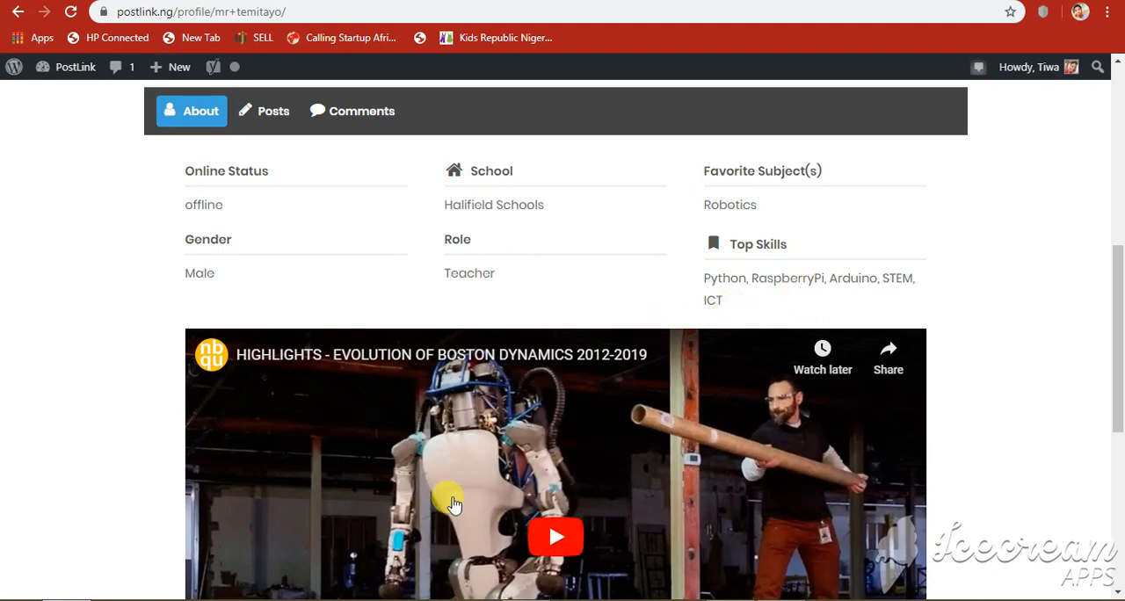
pyautogui.scroll(3)
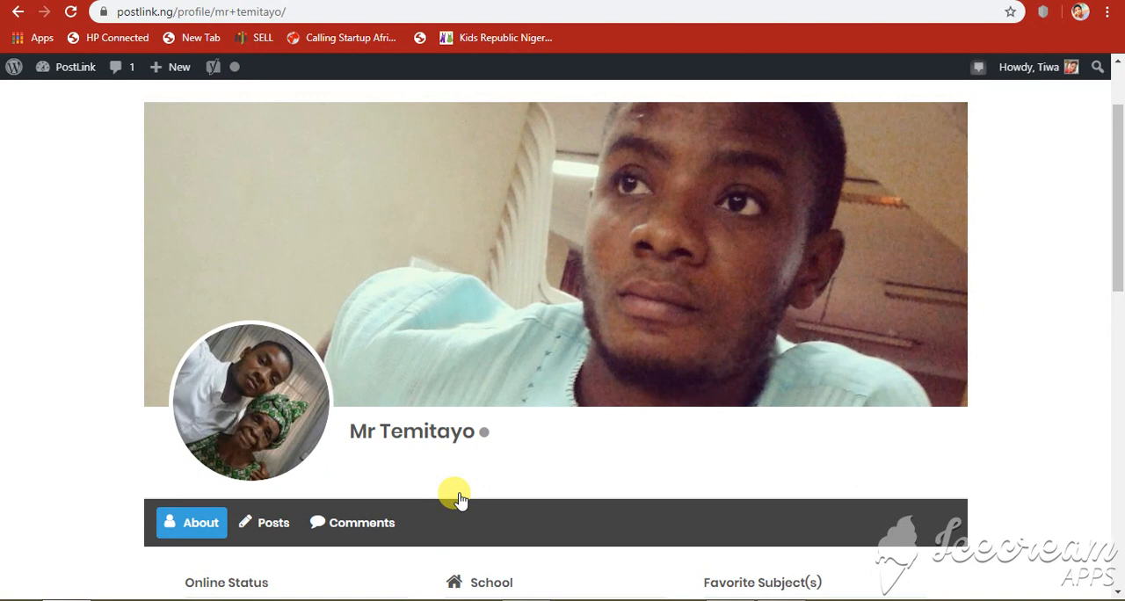
pyautogui.moveTo(710, 236)
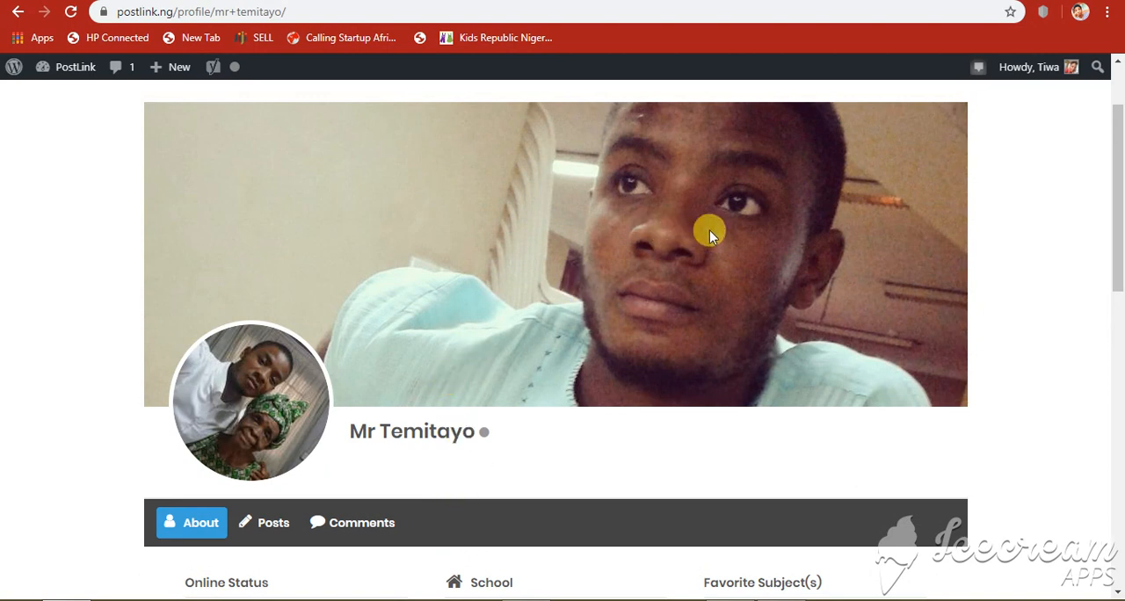
pyautogui.moveTo(608, 260)
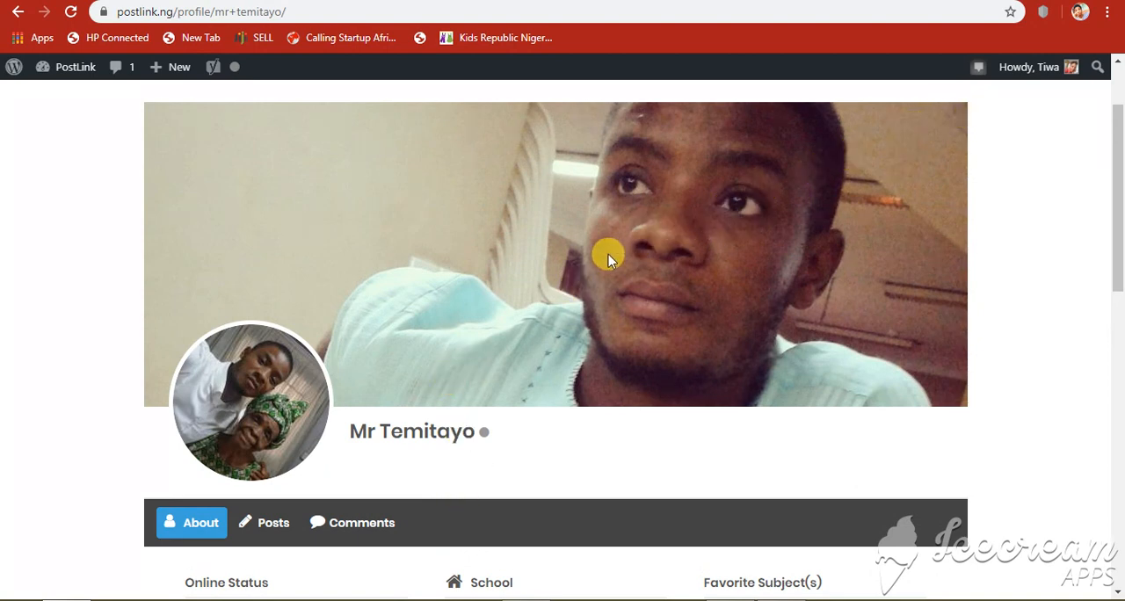
pyautogui.moveTo(443, 181)
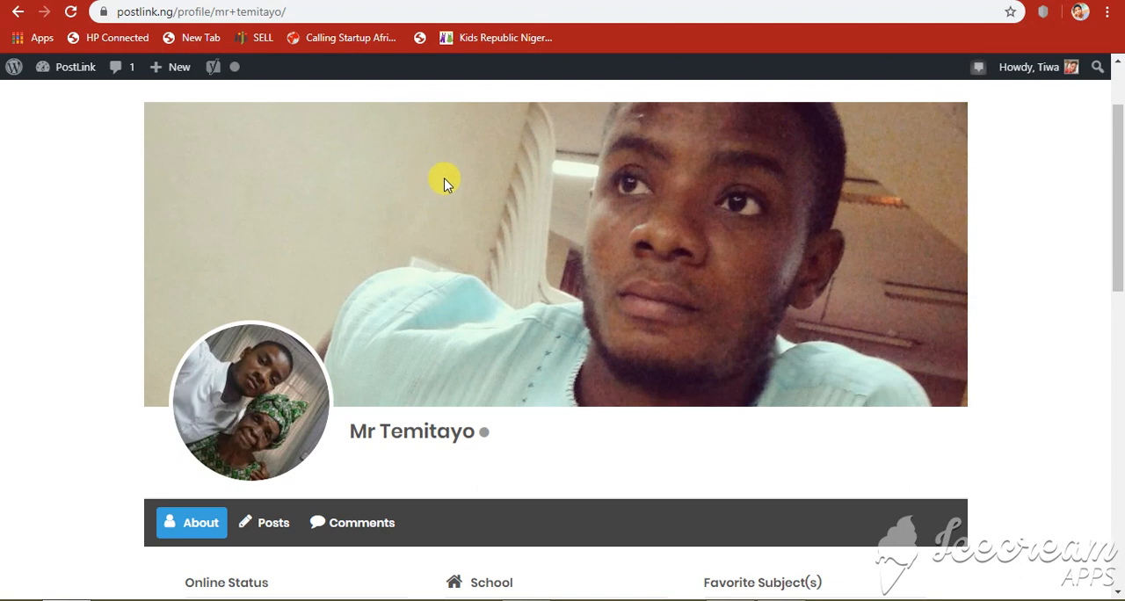
pyautogui.moveTo(760, 172)
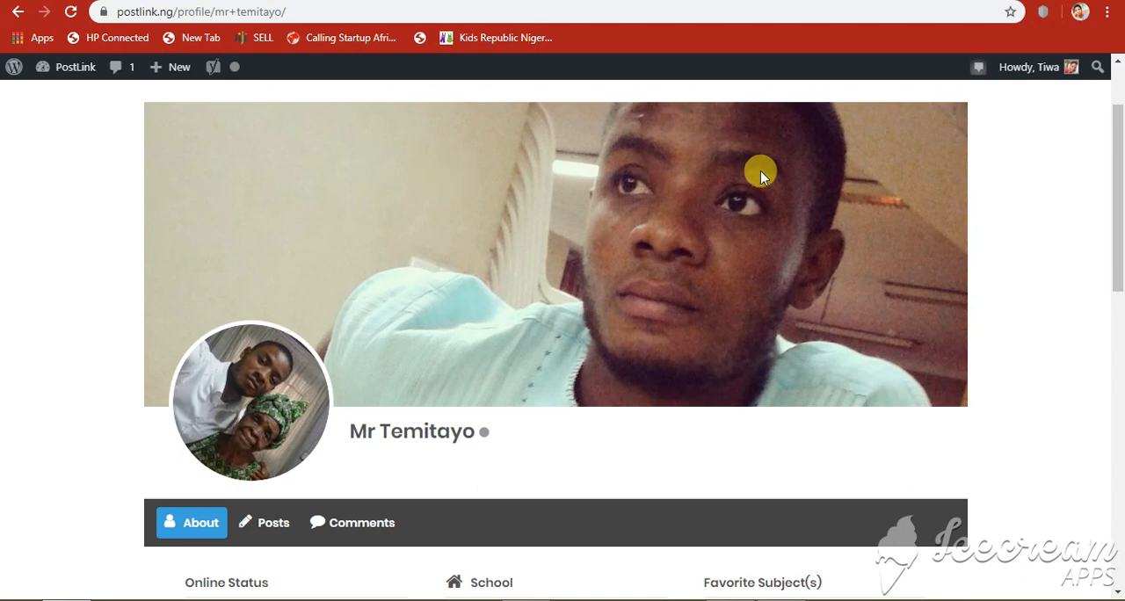
pyautogui.moveTo(988, 185)
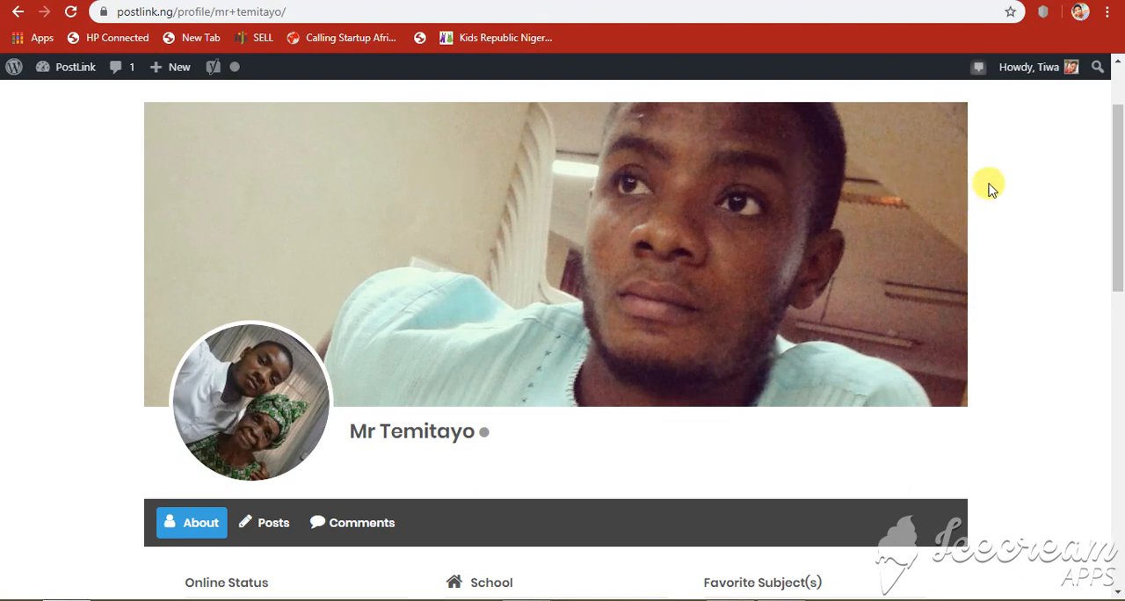
# Scroll to the very top to reveal the Blog, Guide, About, Register, My Account, Members menu
pyautogui.scroll(3)
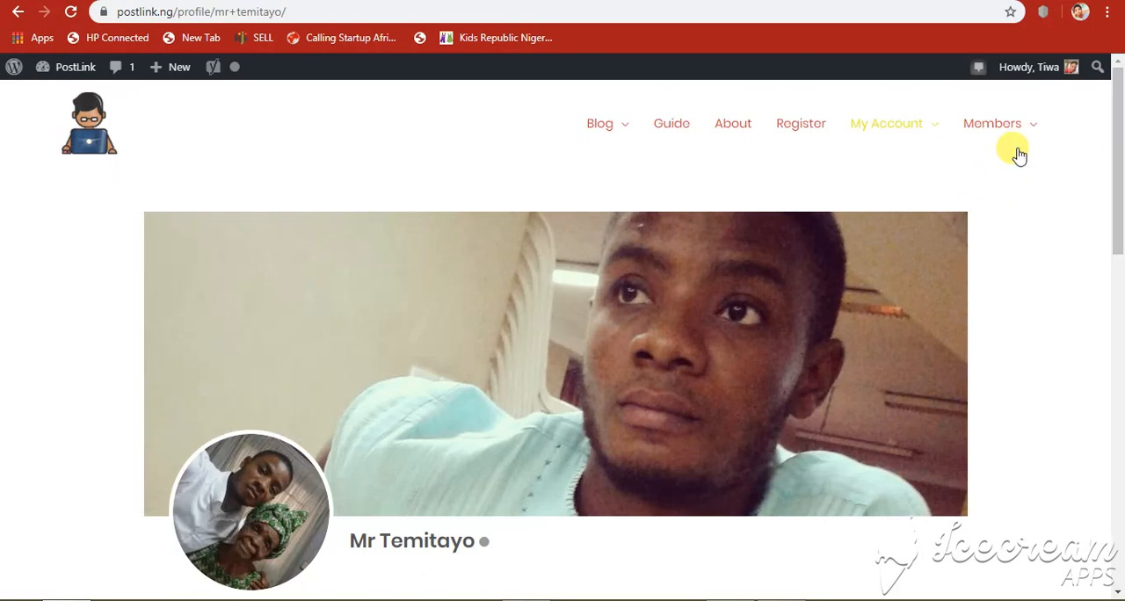
# Show the Teachers and Students member categories, then follow the Register link in the header
pyautogui.click(991, 123)
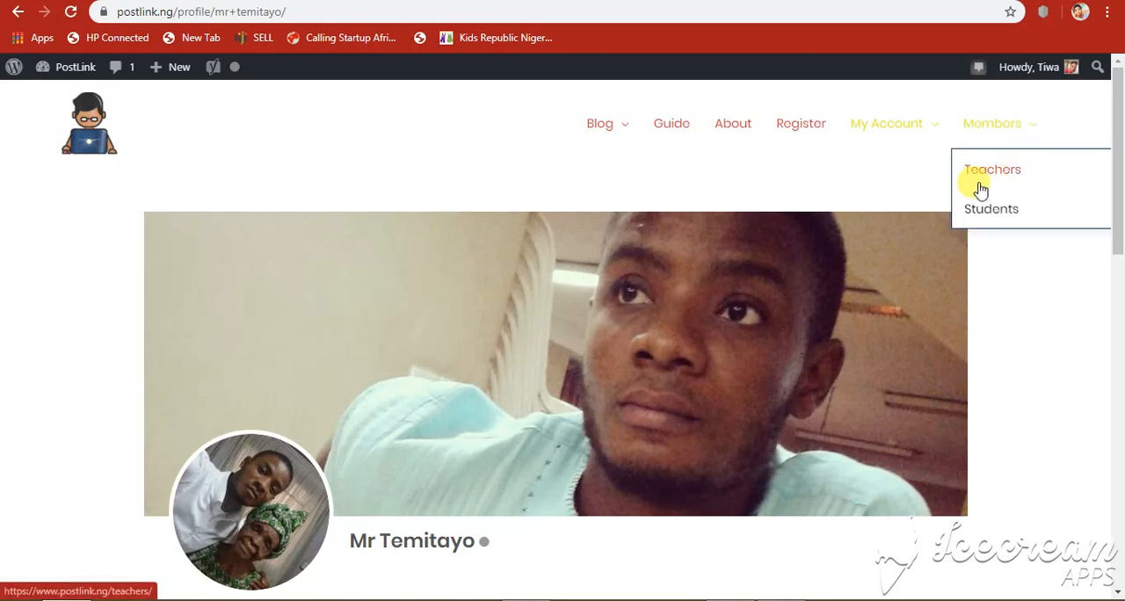
pyautogui.moveTo(1033, 179)
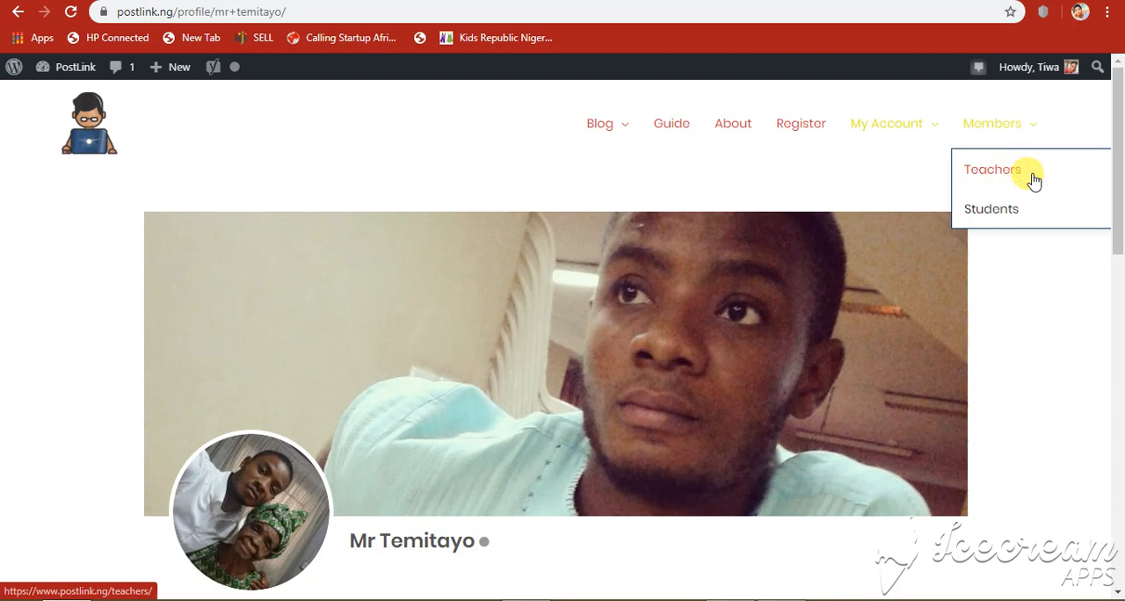
pyautogui.moveTo(993, 209)
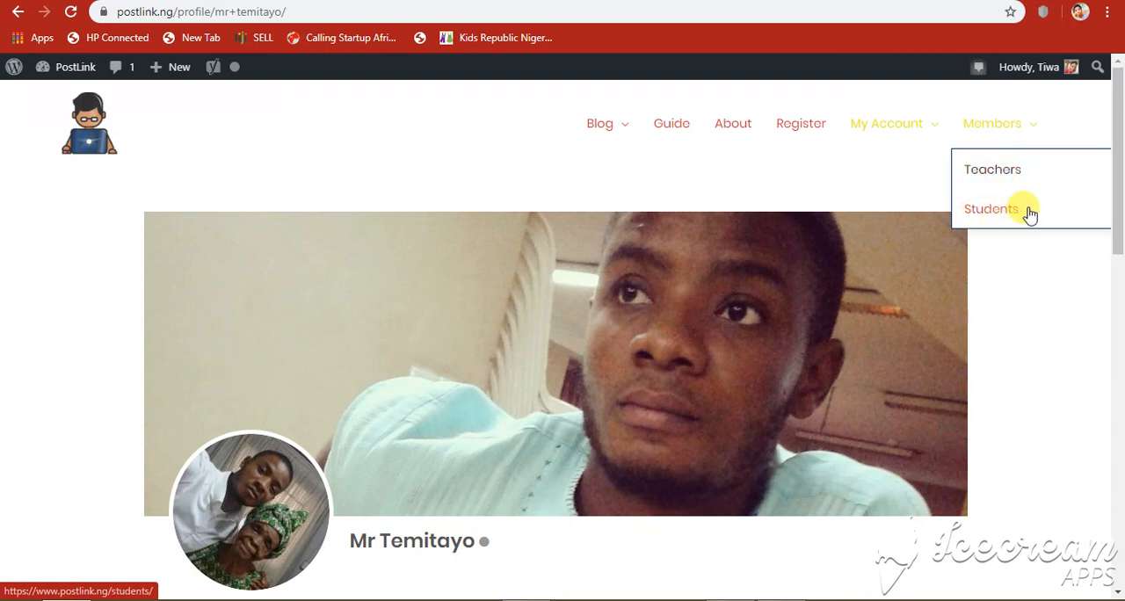
pyautogui.moveTo(1006, 318)
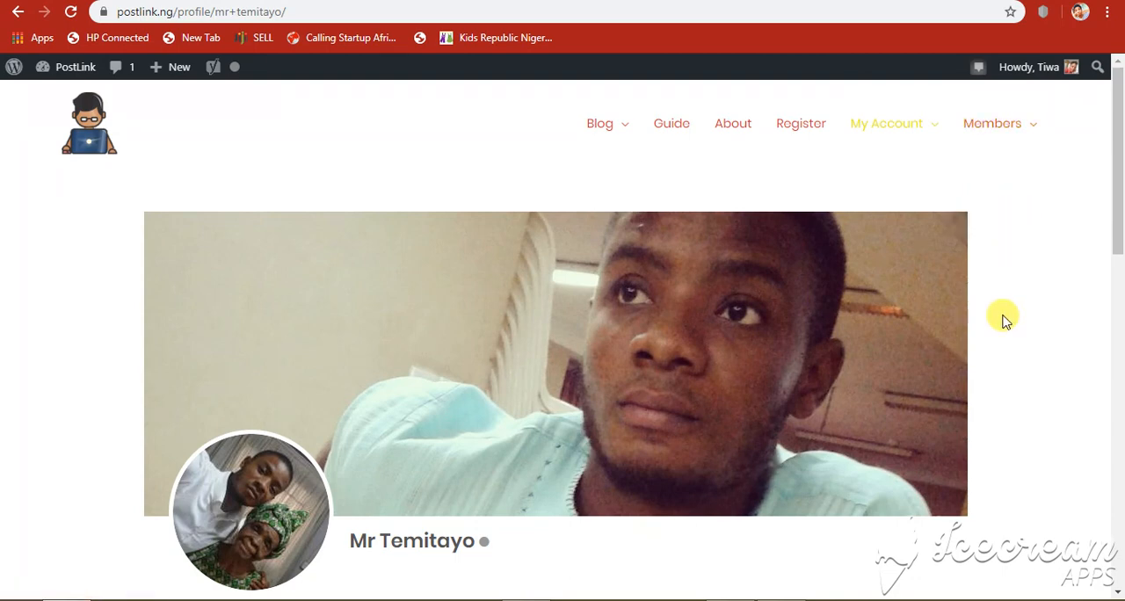
pyautogui.moveTo(1056, 174)
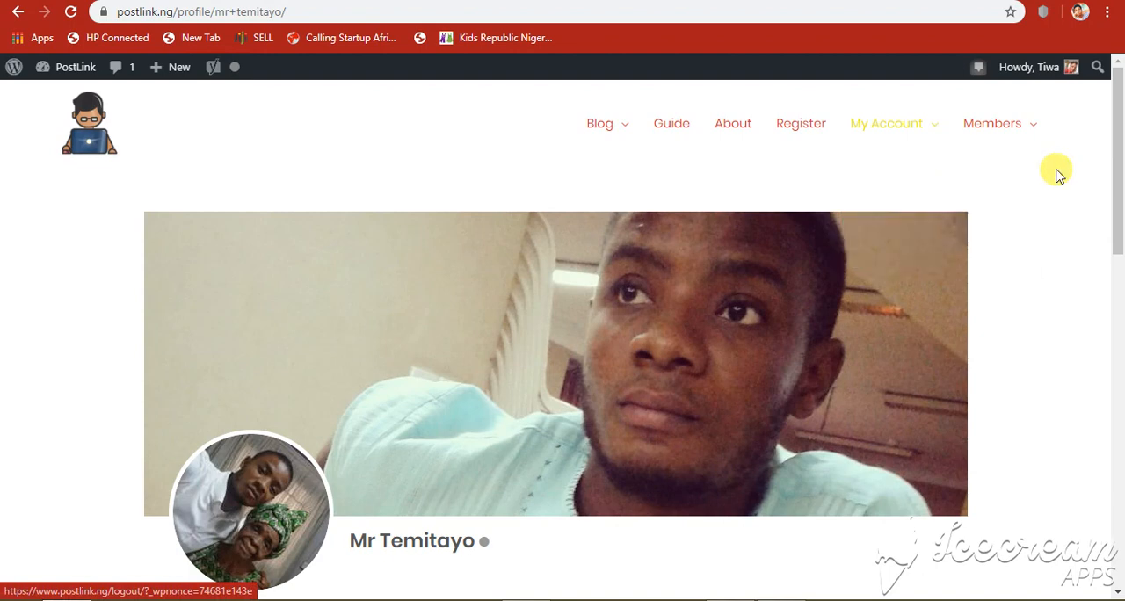
pyautogui.moveTo(800, 123)
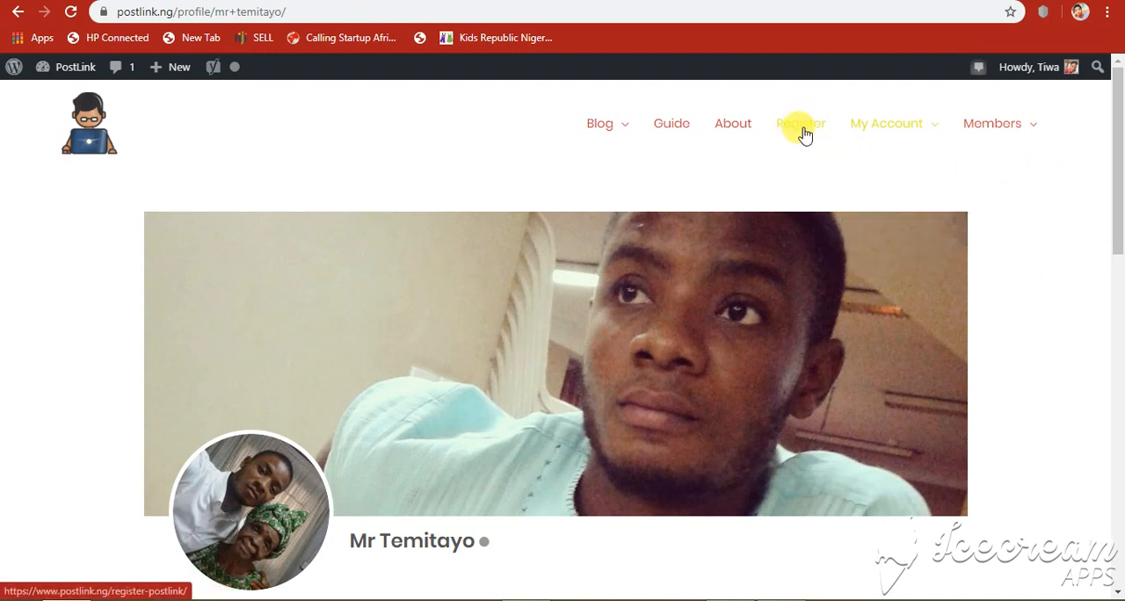
pyautogui.click(798, 123)
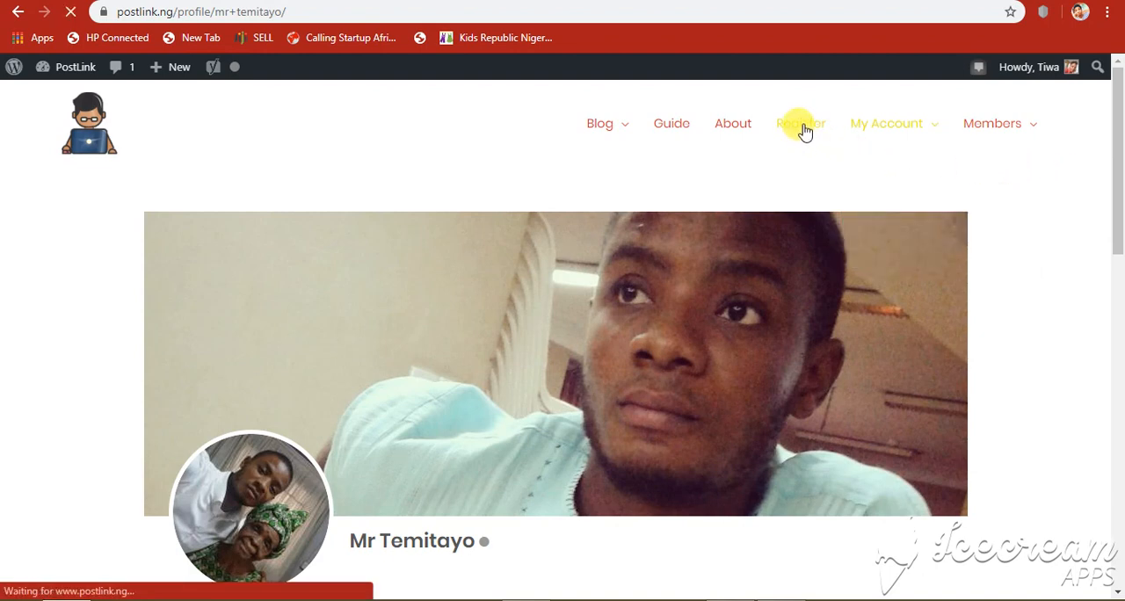
pyautogui.click(800, 123)
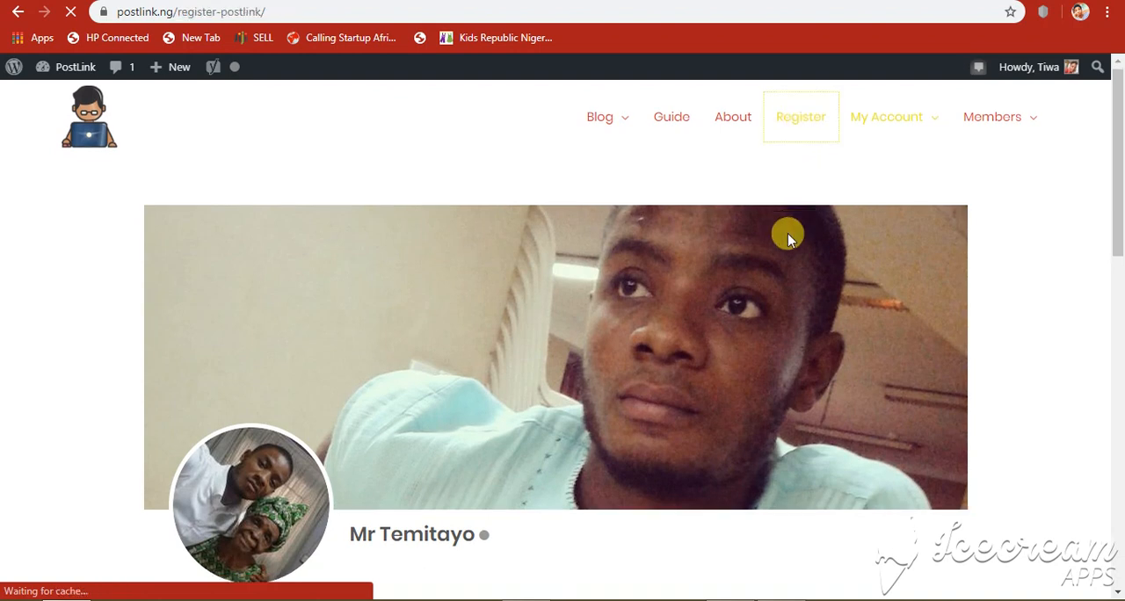
pyautogui.scroll(-3)
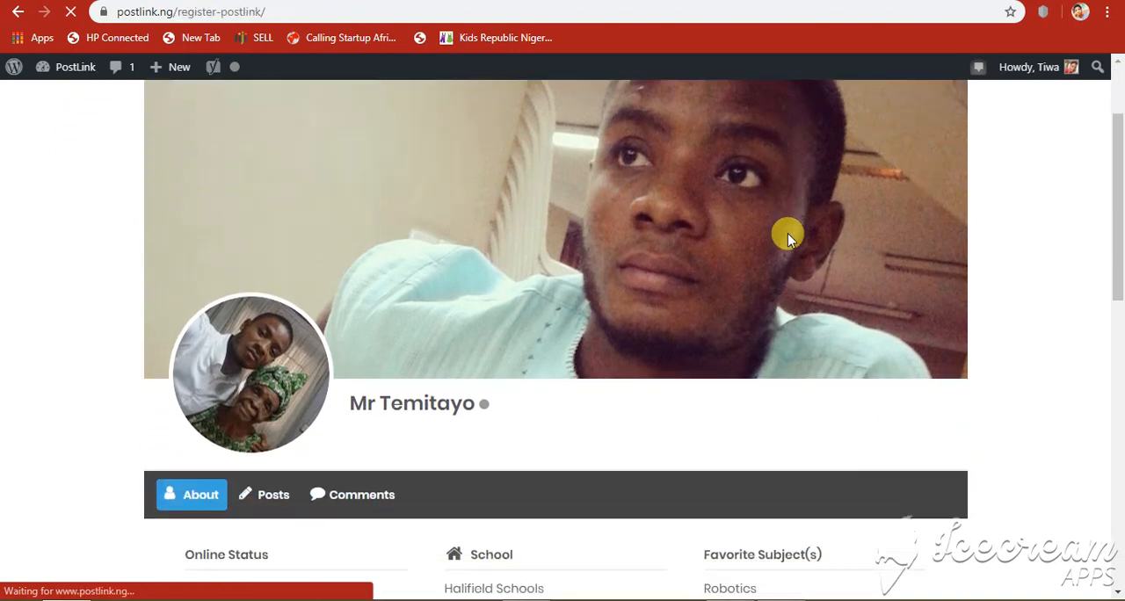